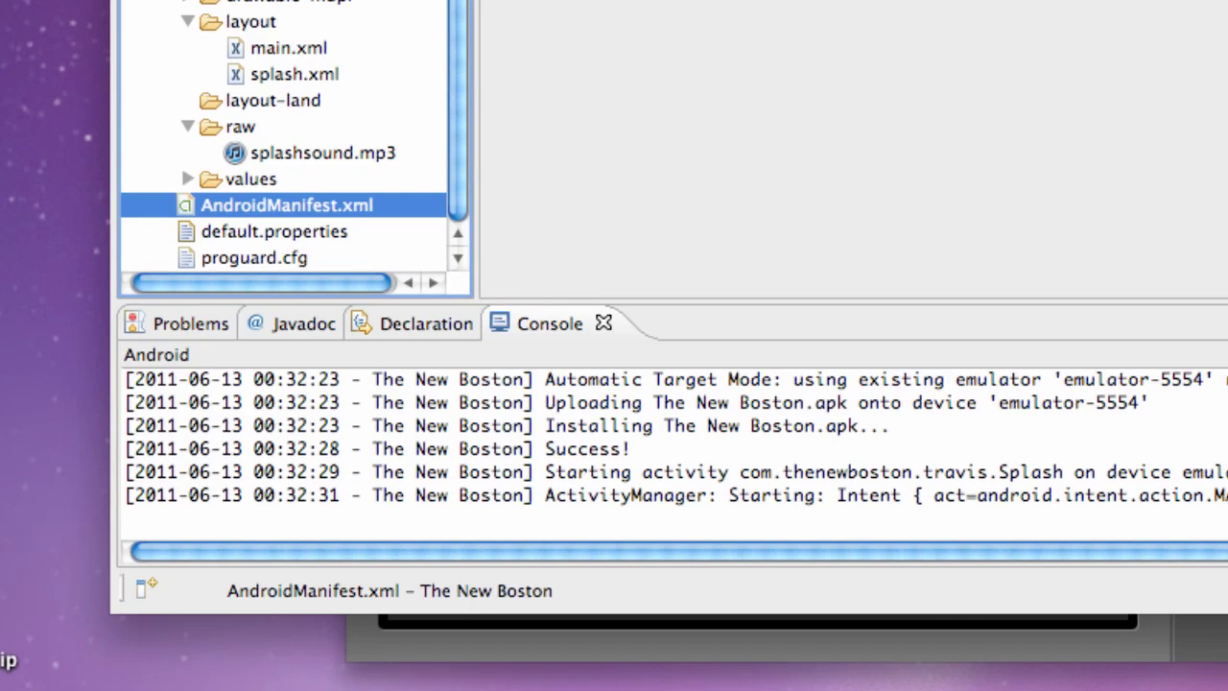
mouse_move(1029, 21)
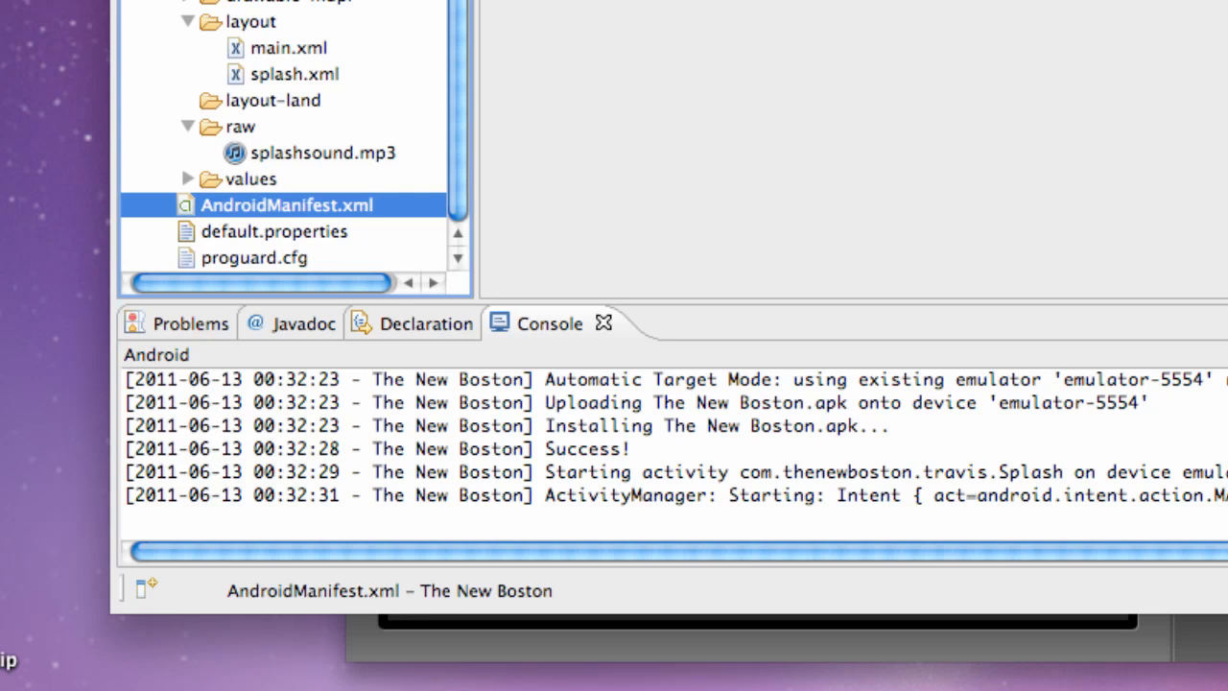
mouse_move(259, 12)
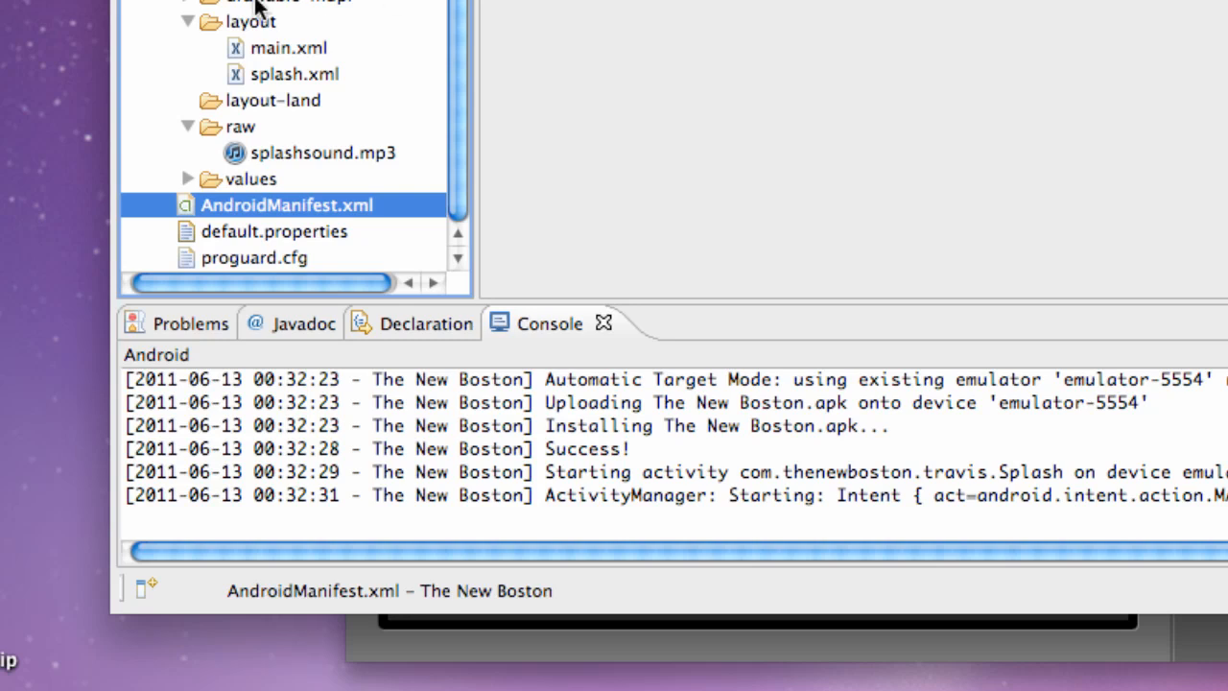
Step: Start a new Android XML File for the project and name it text.xml
right_click(254, 21)
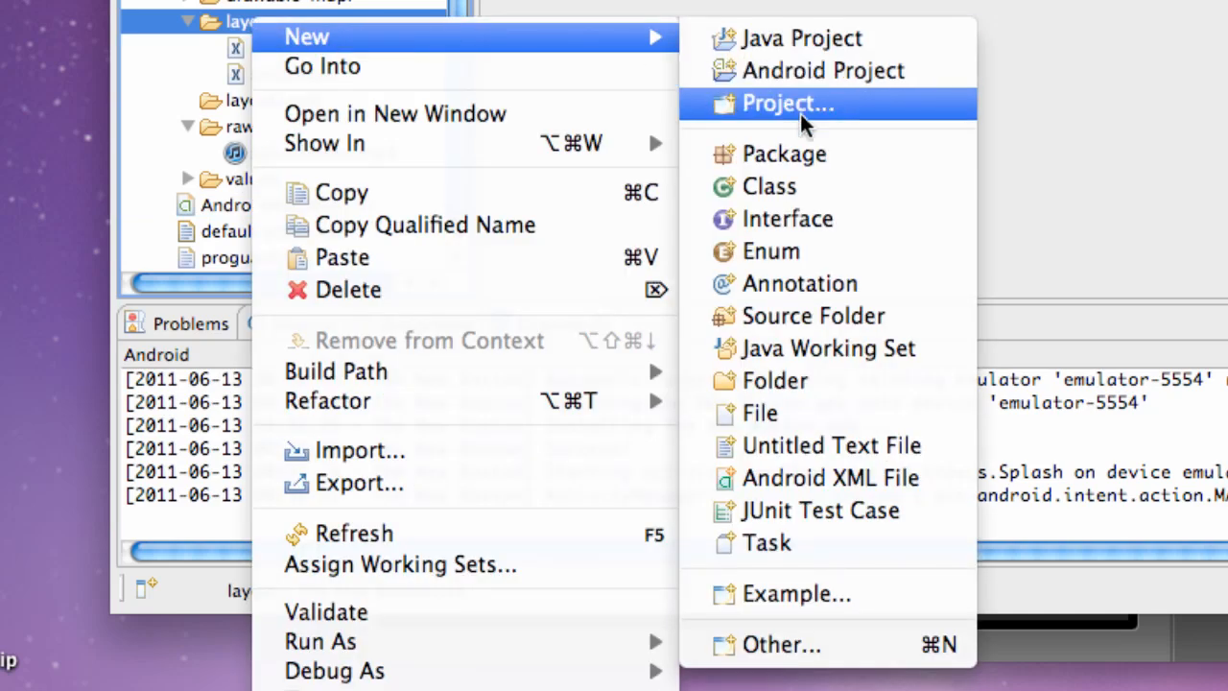
mouse_move(522, 54)
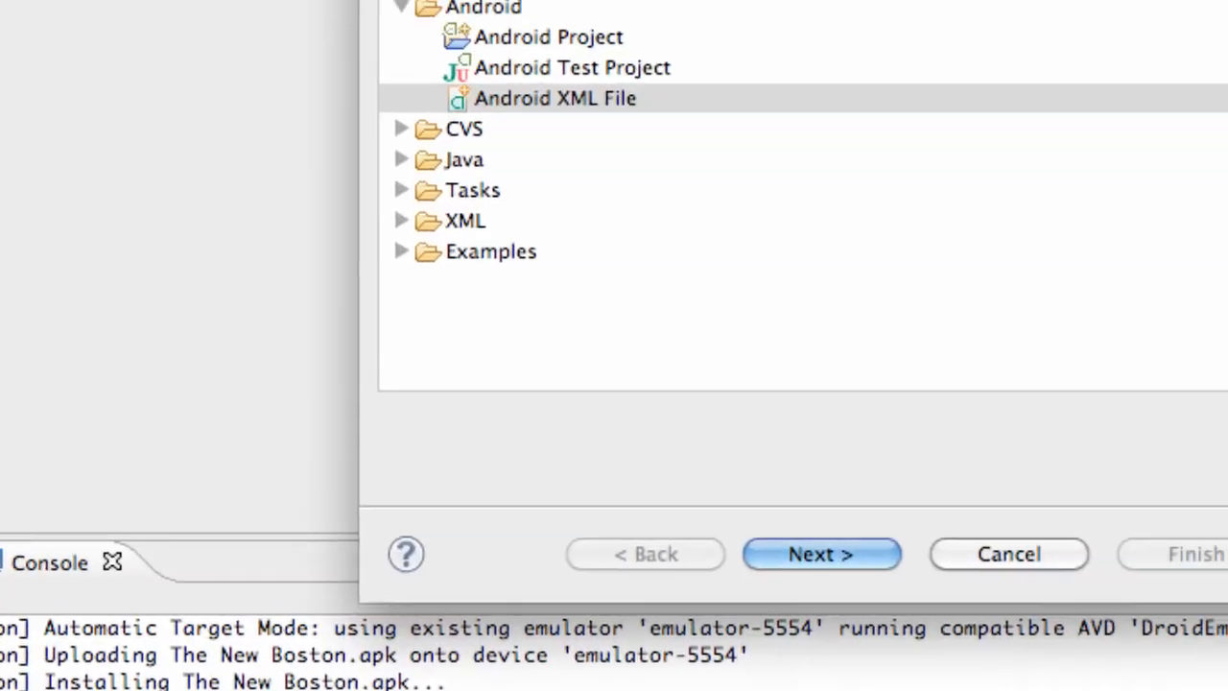
left_click(555, 98)
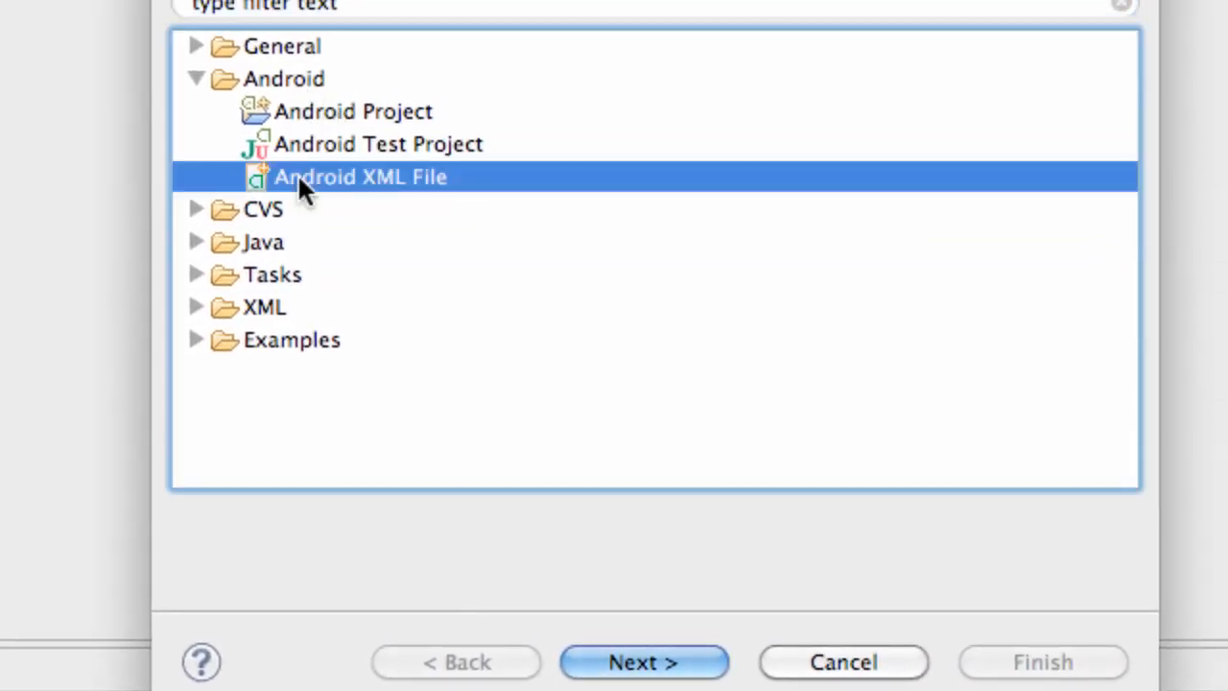
left_click(643, 662)
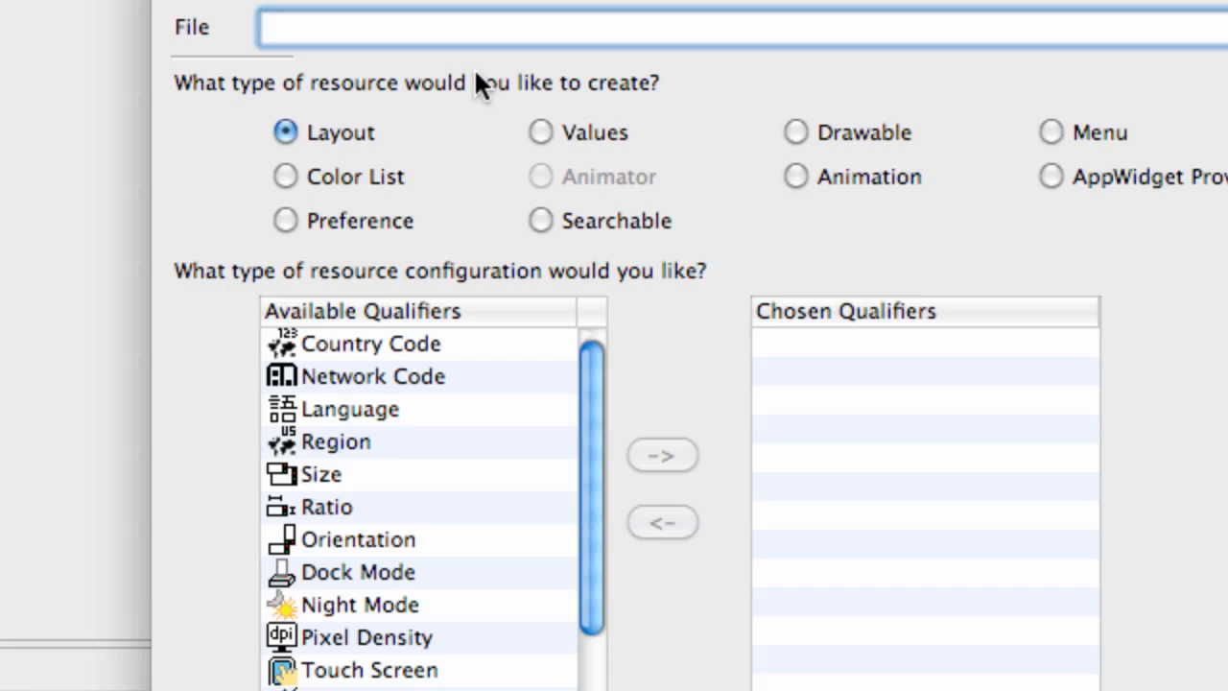
type("text")
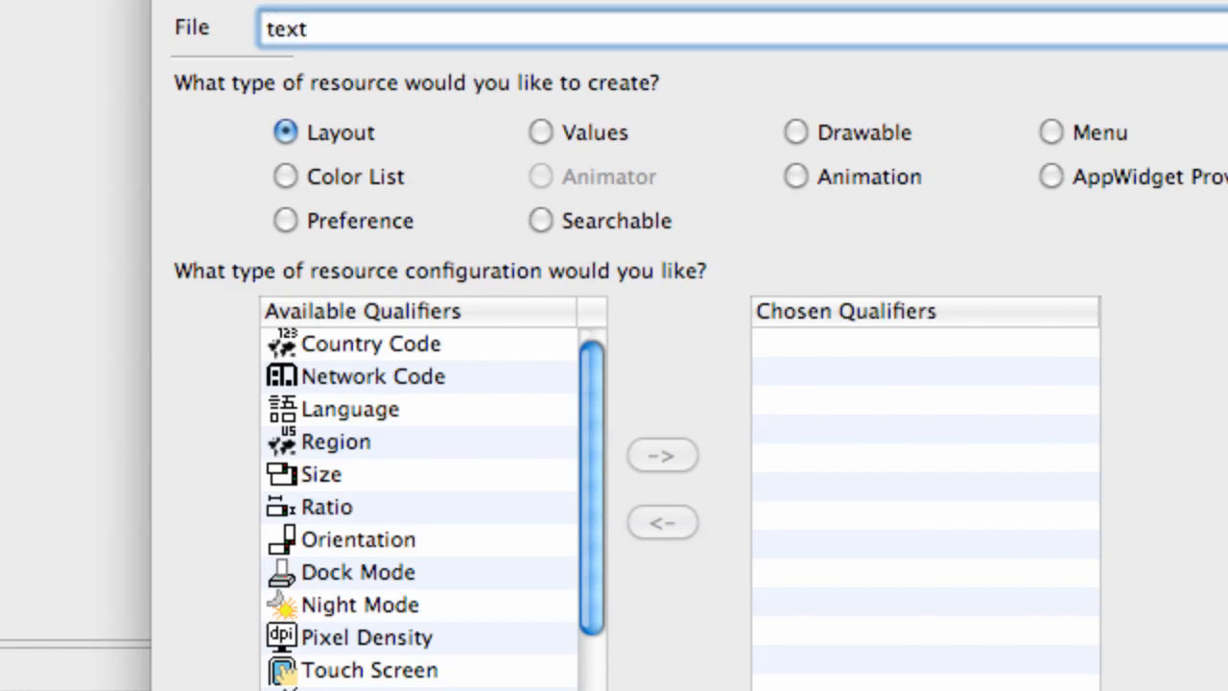
type(".xml")
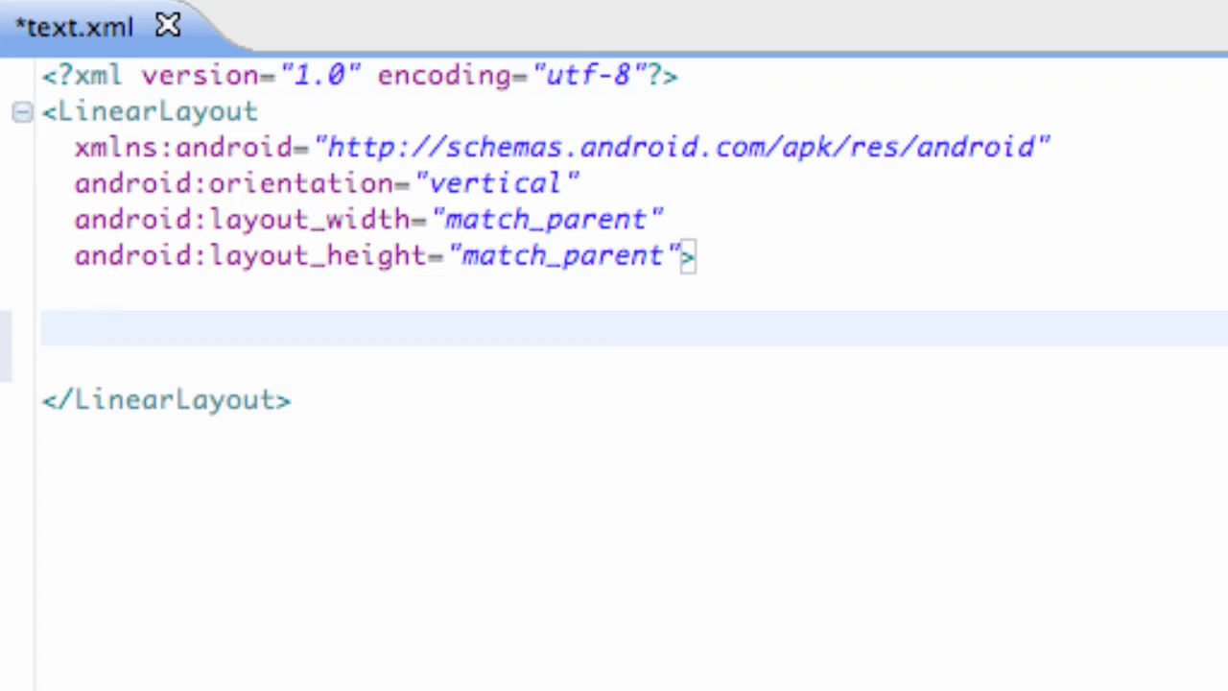
Step: Begin an <EditText> element with android:layout_width="fill_parent"
type("<EditText")
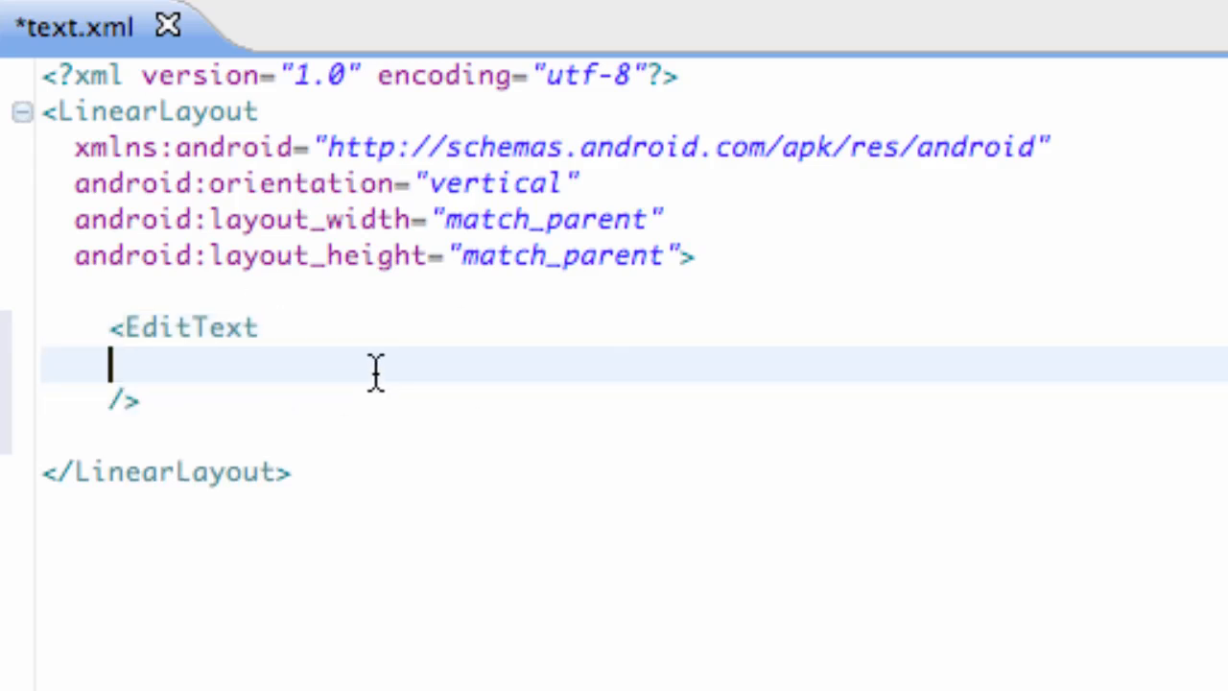
type("android:layo")
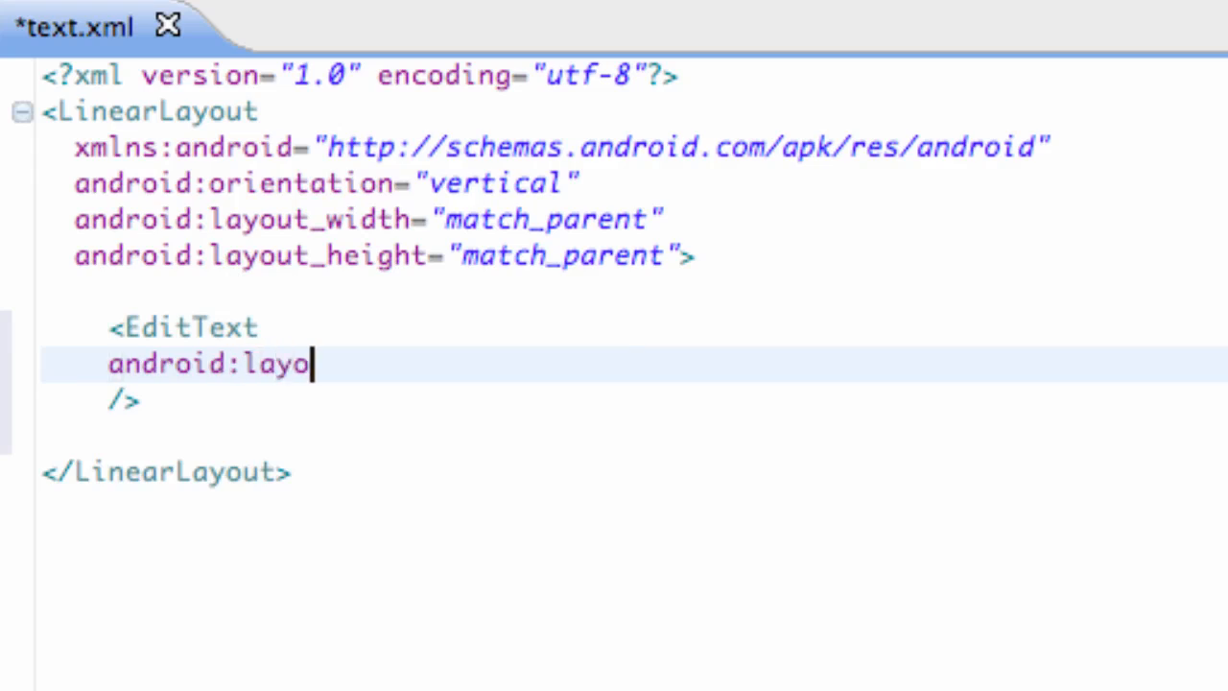
type("ut_widt")
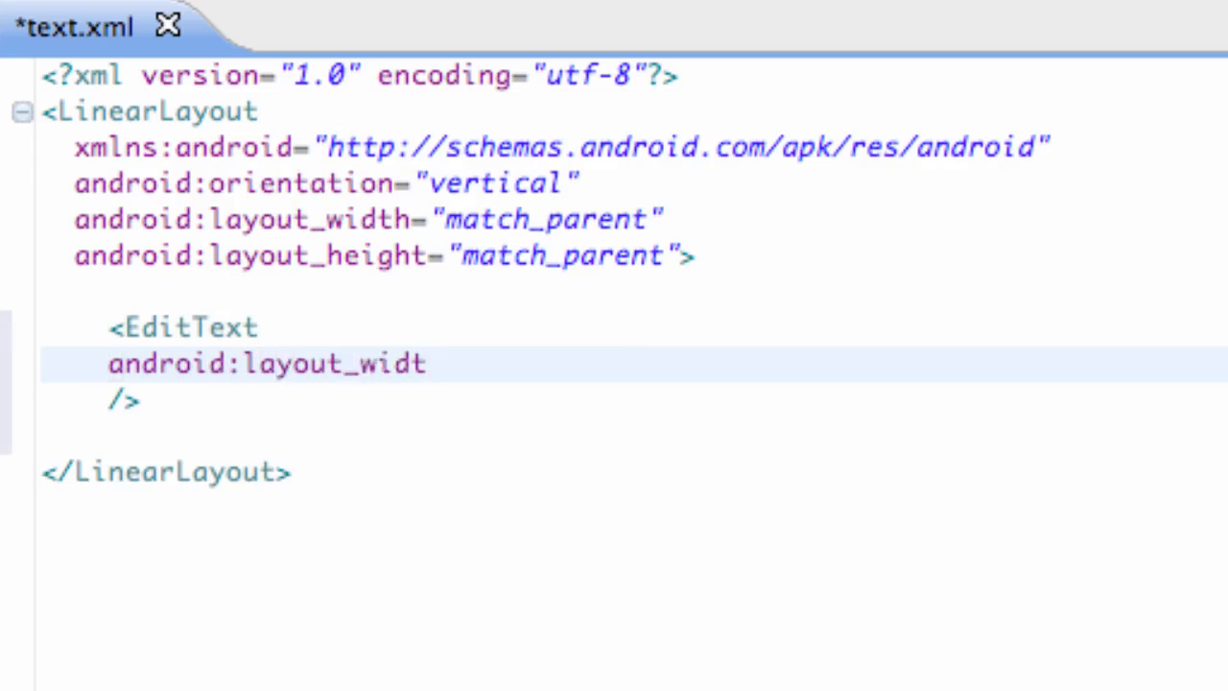
type("h=\"fill_parent")
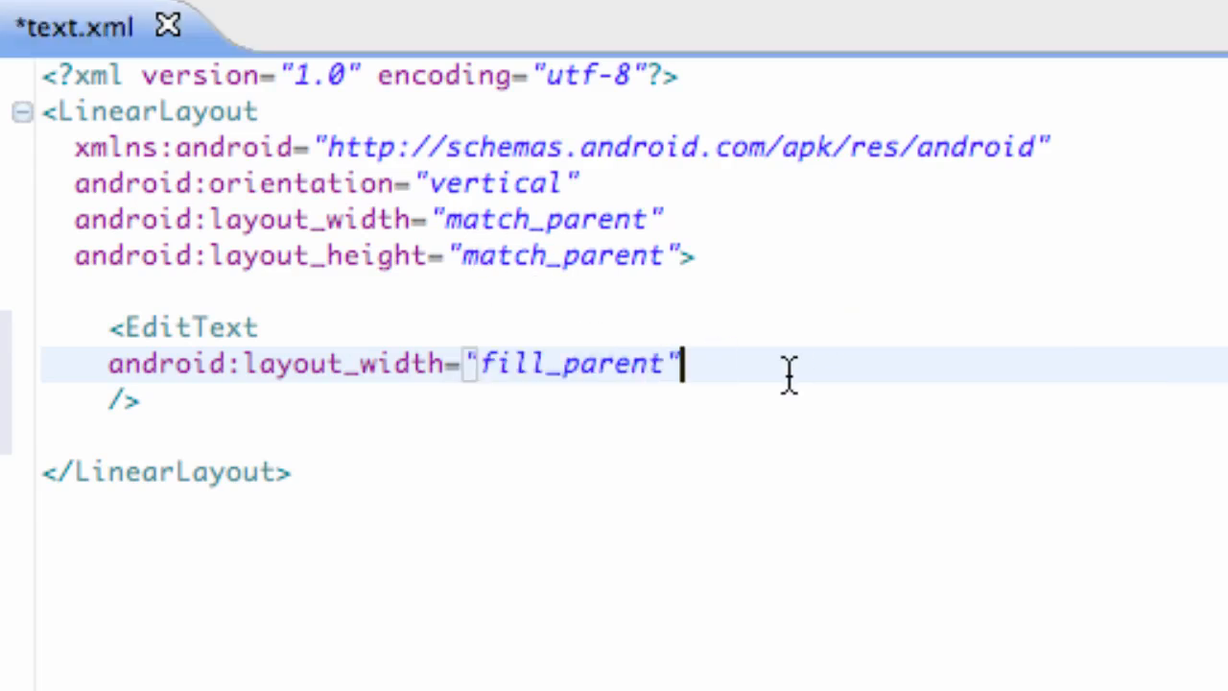
Step: Add android:layout_height="wrap_content" to the EditText and leave a new line for more attributes
type("android")
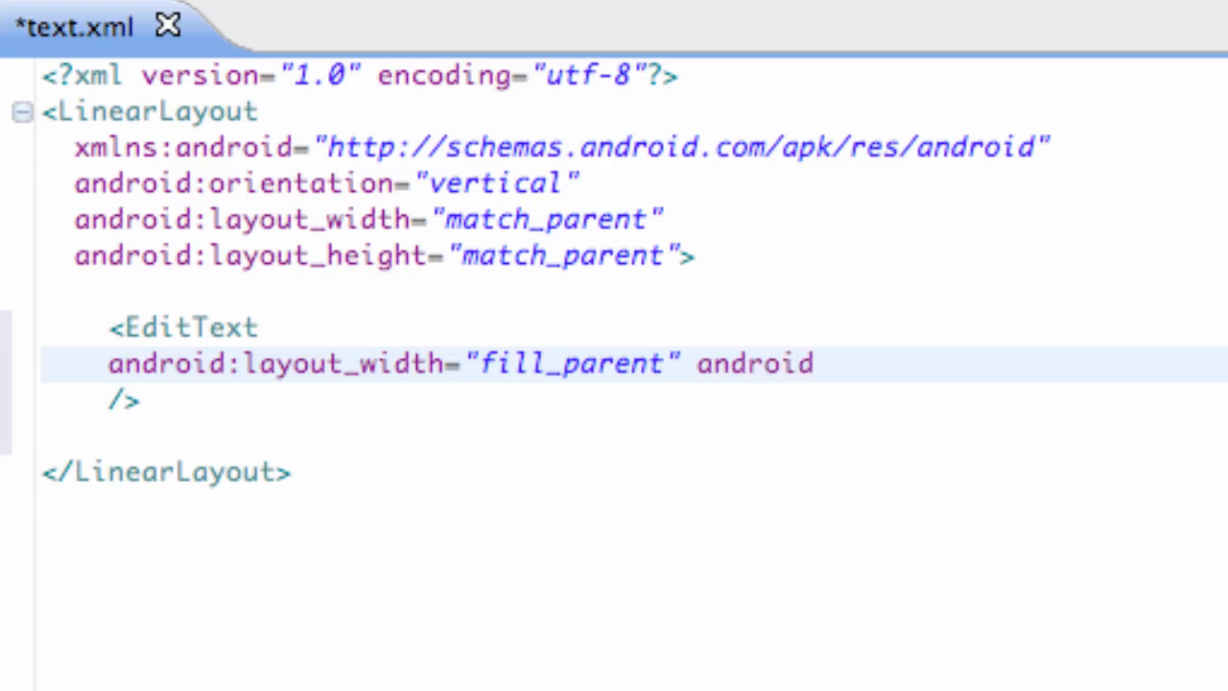
left_click(816, 365)
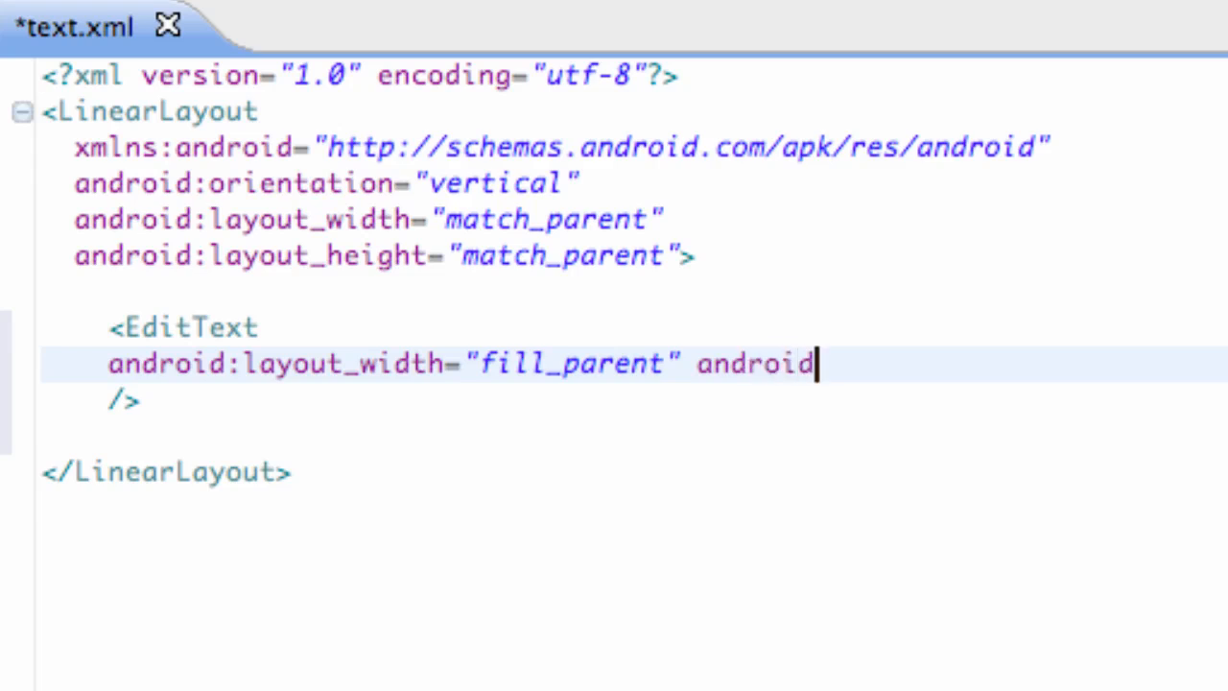
type(":layout")
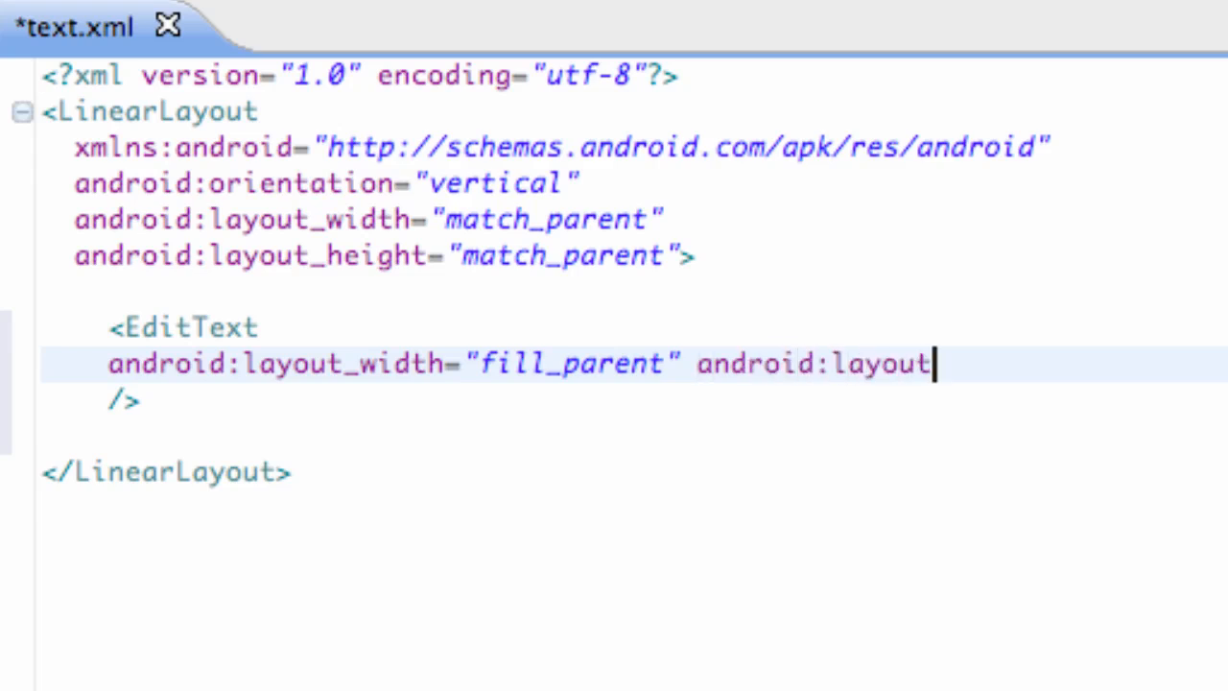
type("_height")
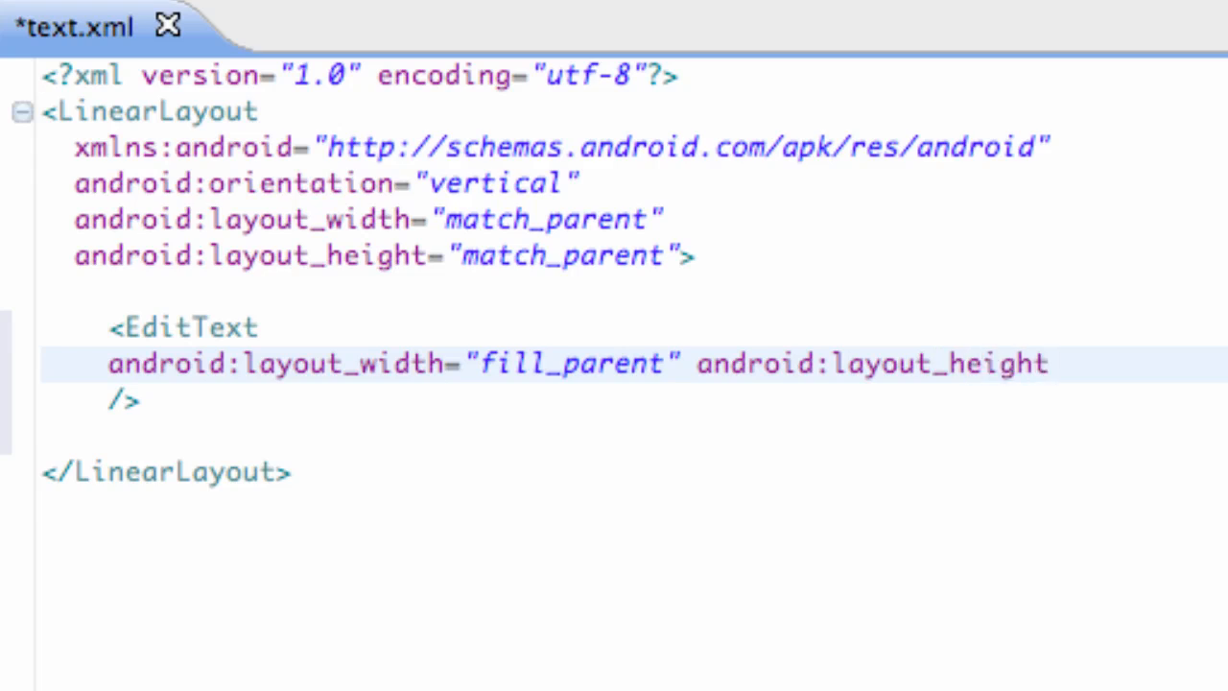
type("=\"wrap_content")
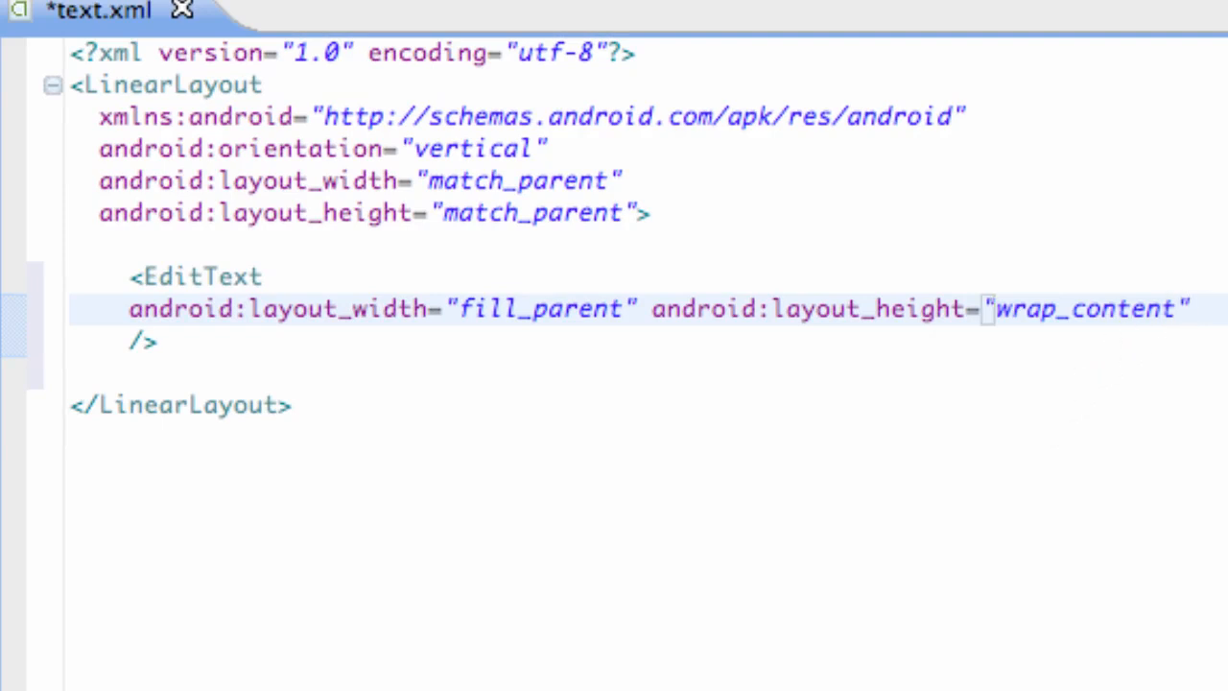
key("Return")
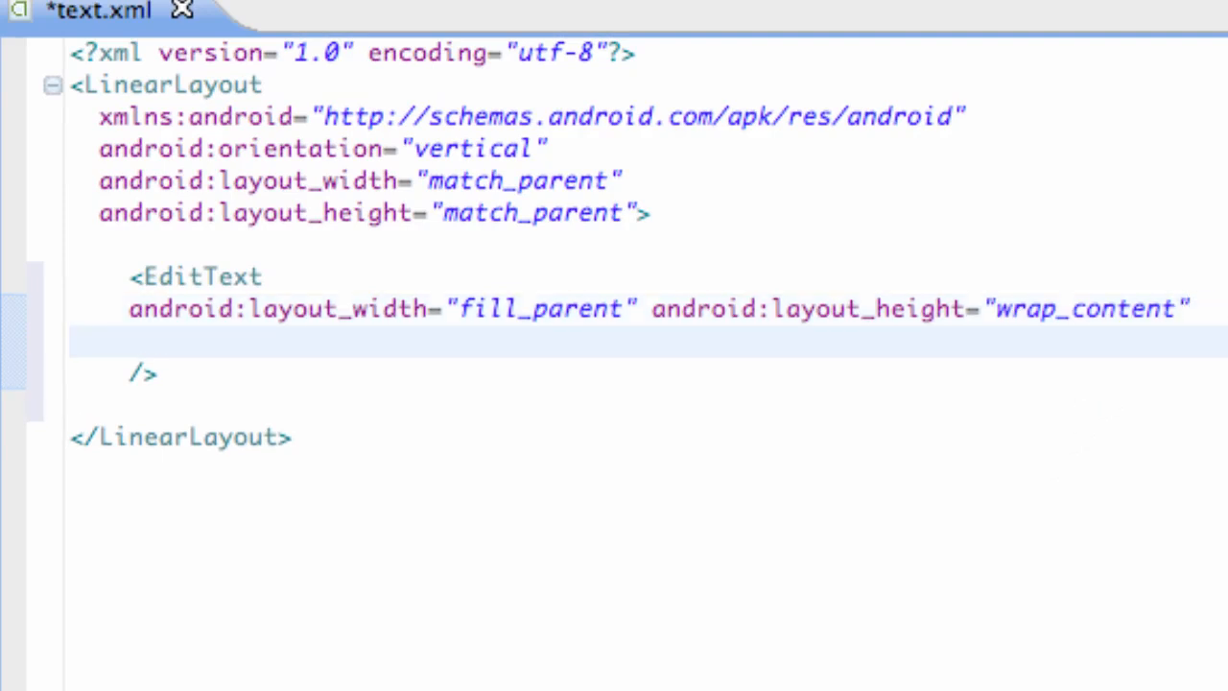
left_click(131, 342)
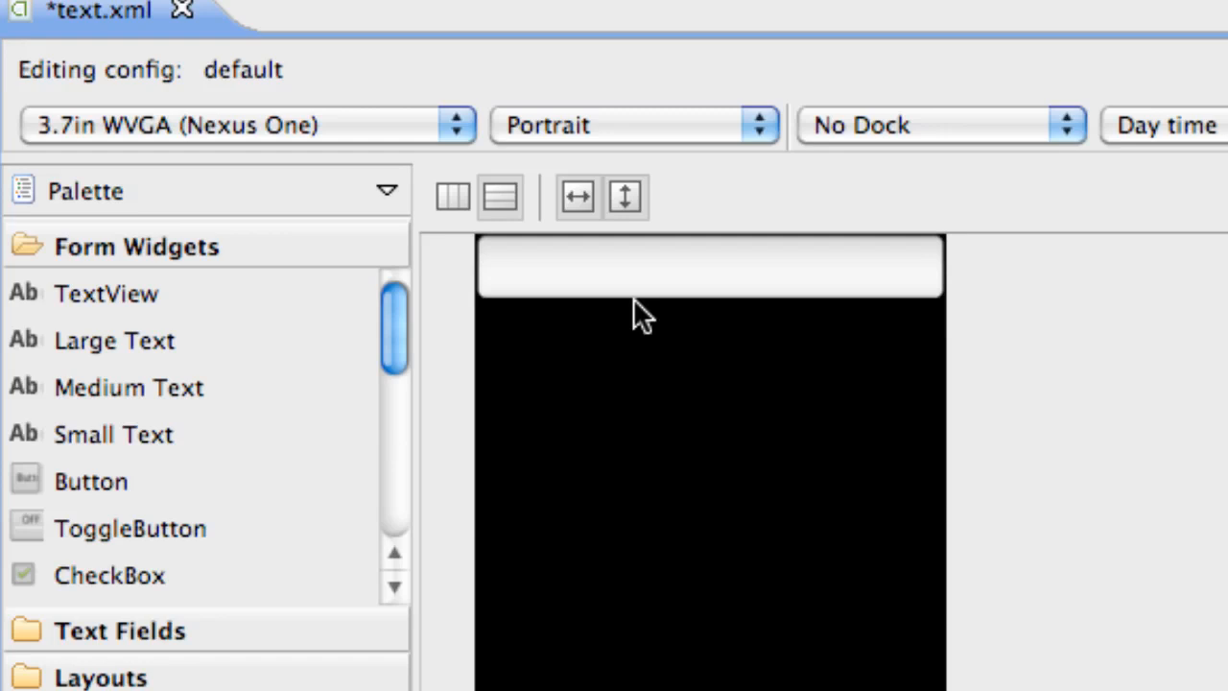
left_click(710, 268)
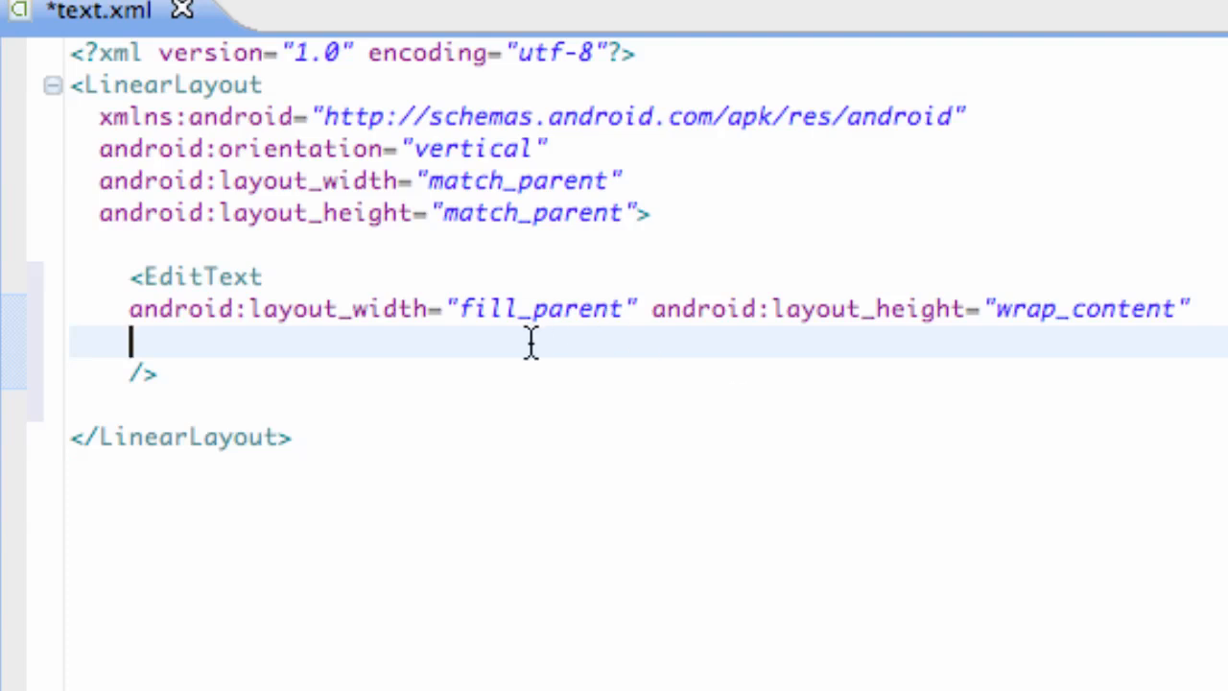
Step: Give the EditText the id android:id="@+id/etCommands"
type("android:")
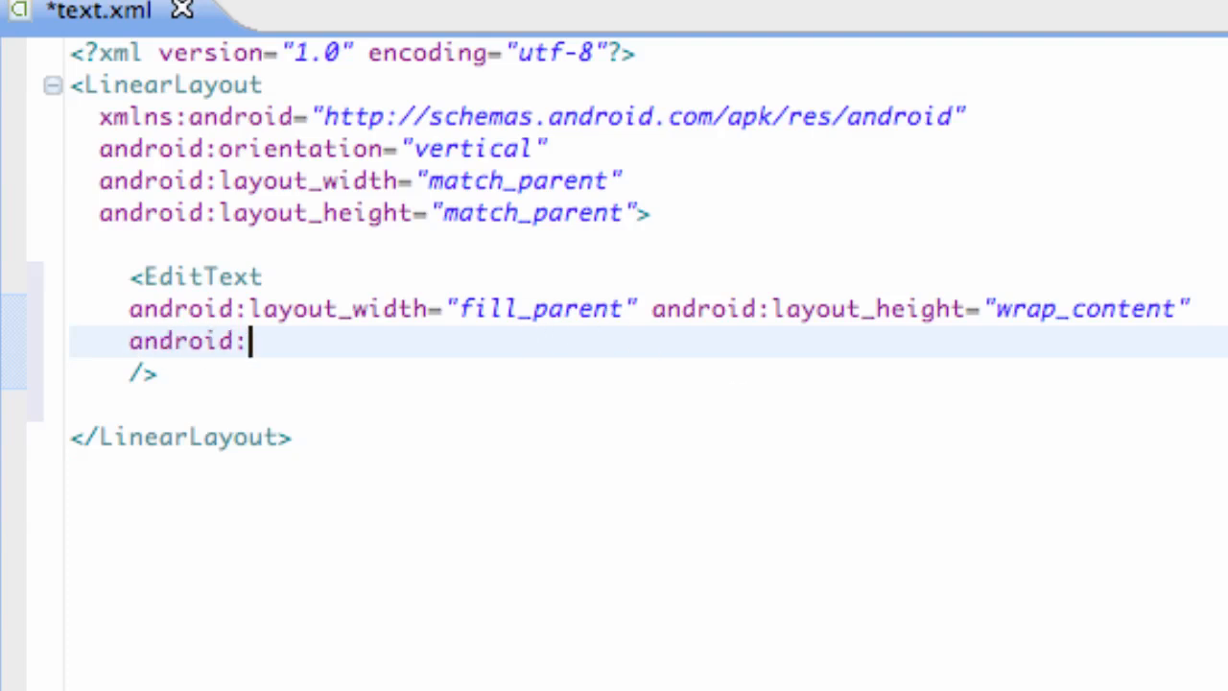
type("id=\"")
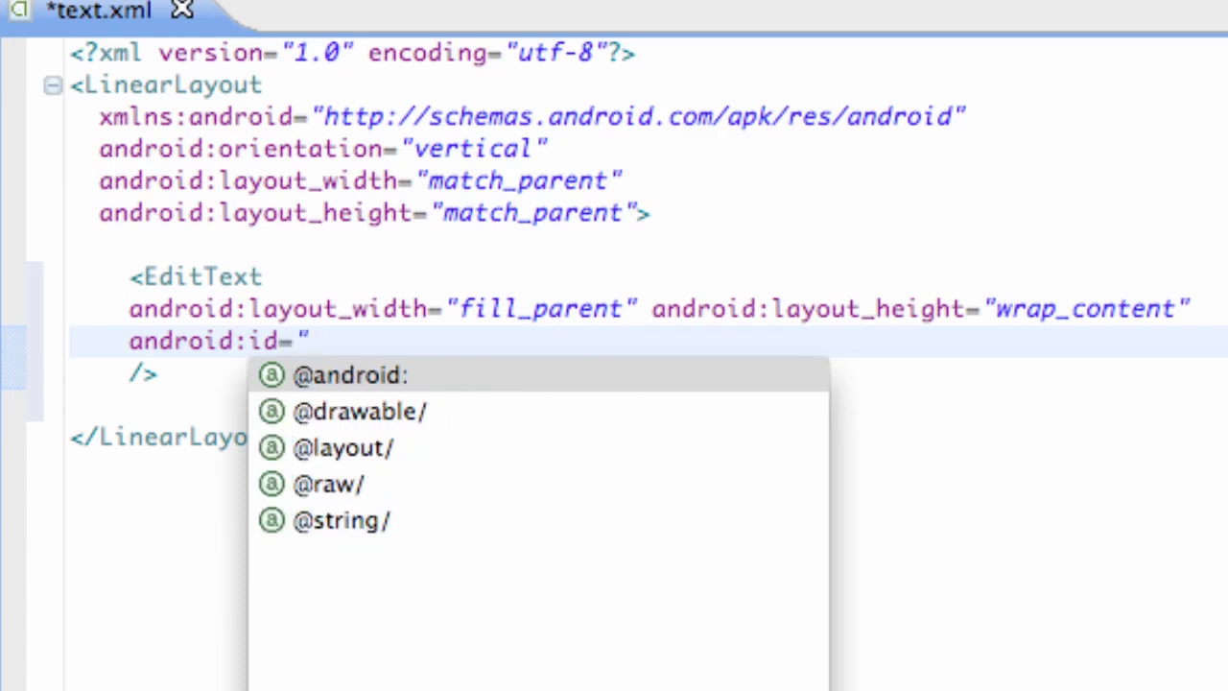
type("@")
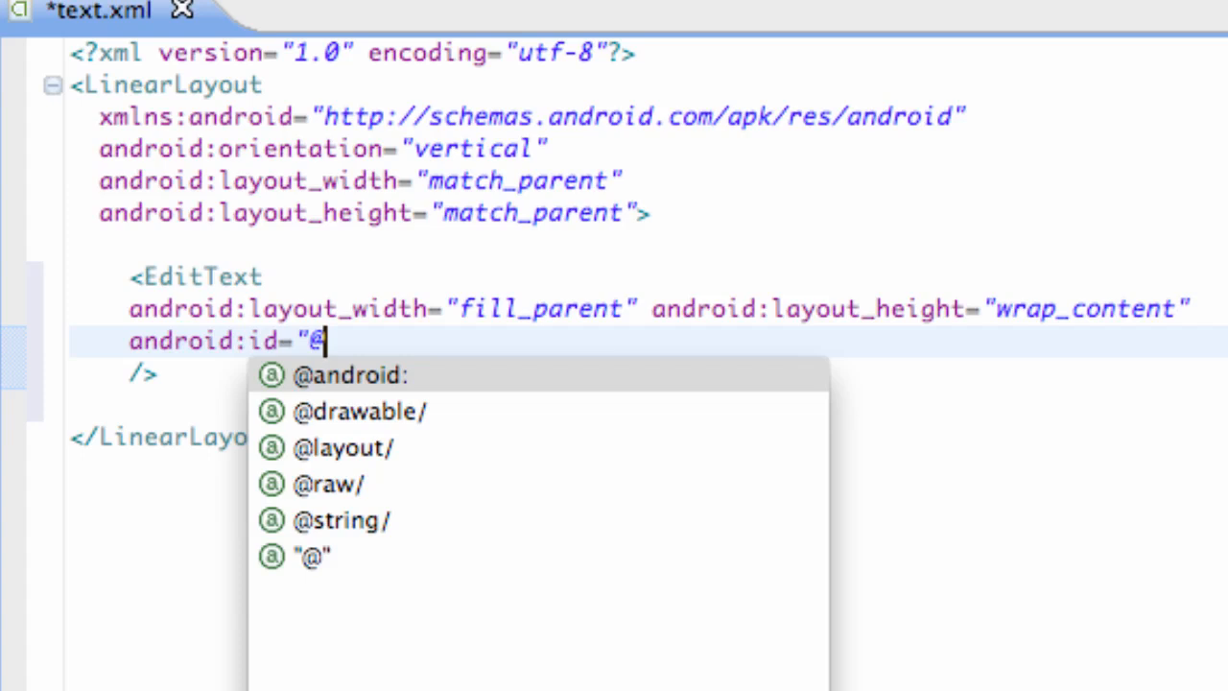
type("+id/")
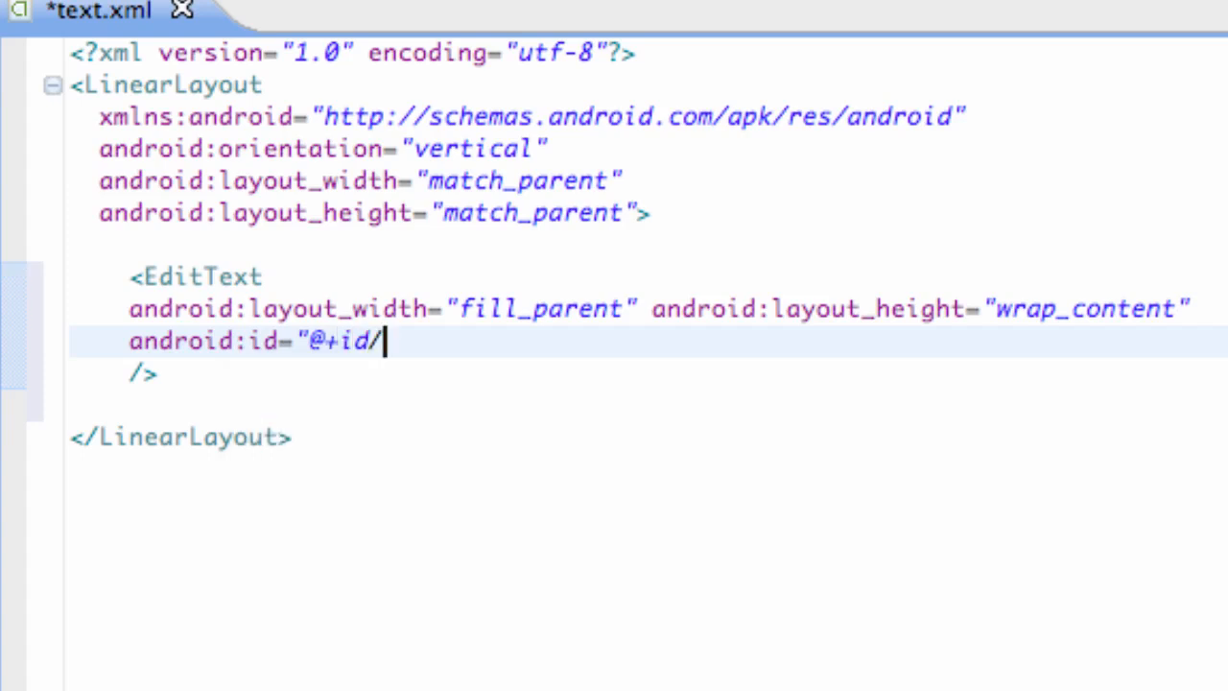
type("et")
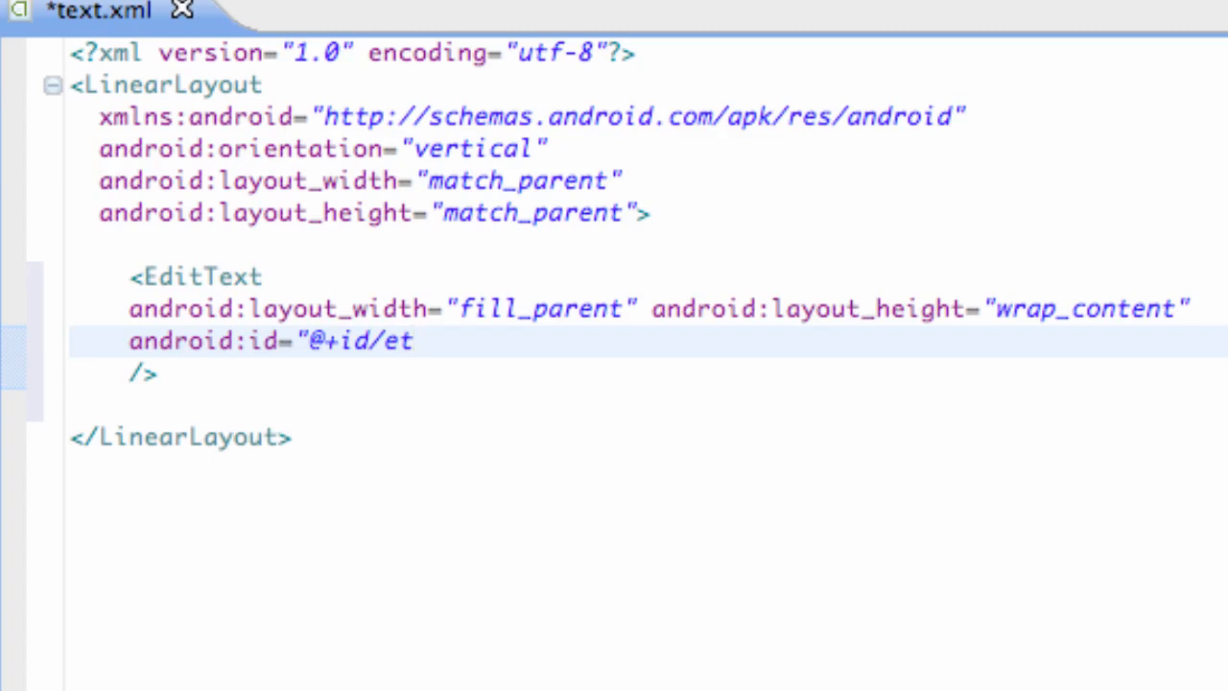
type("Comm")
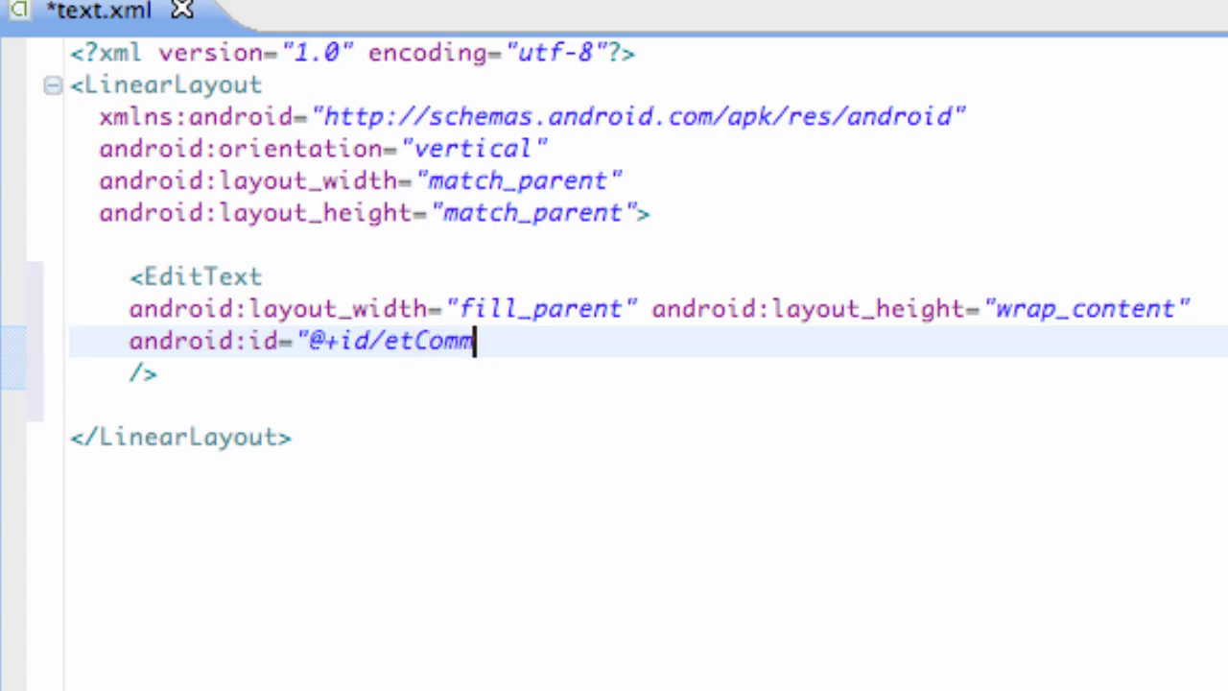
type("ands")
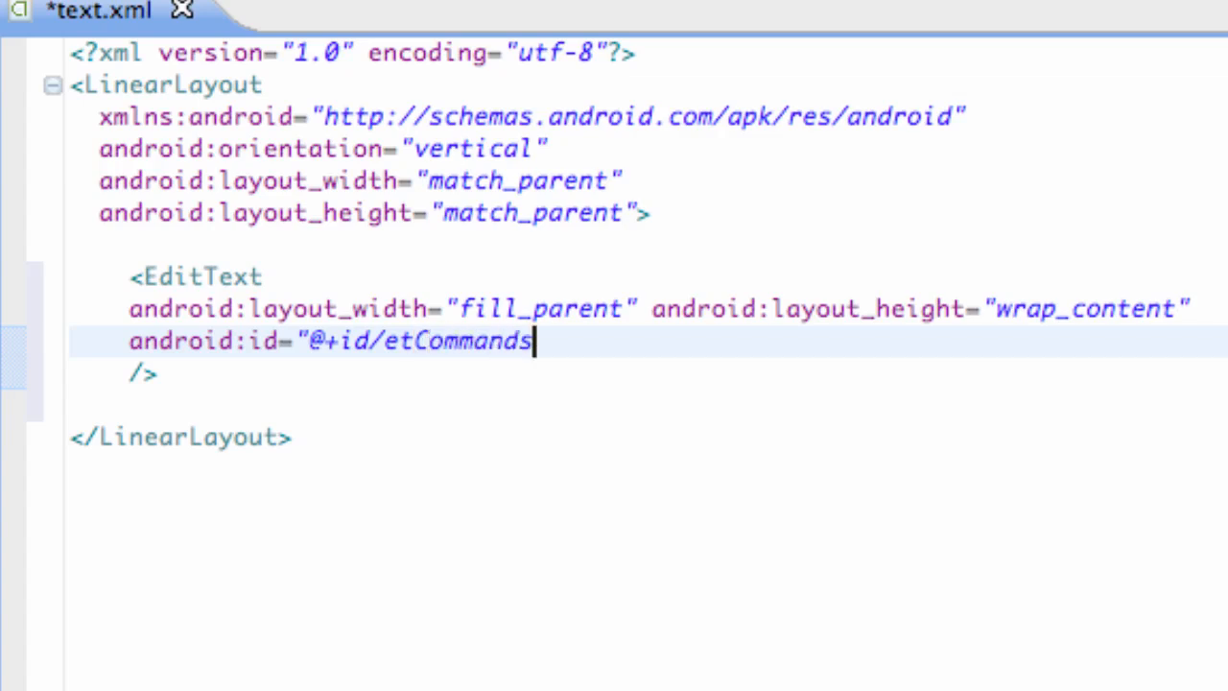
type("\"")
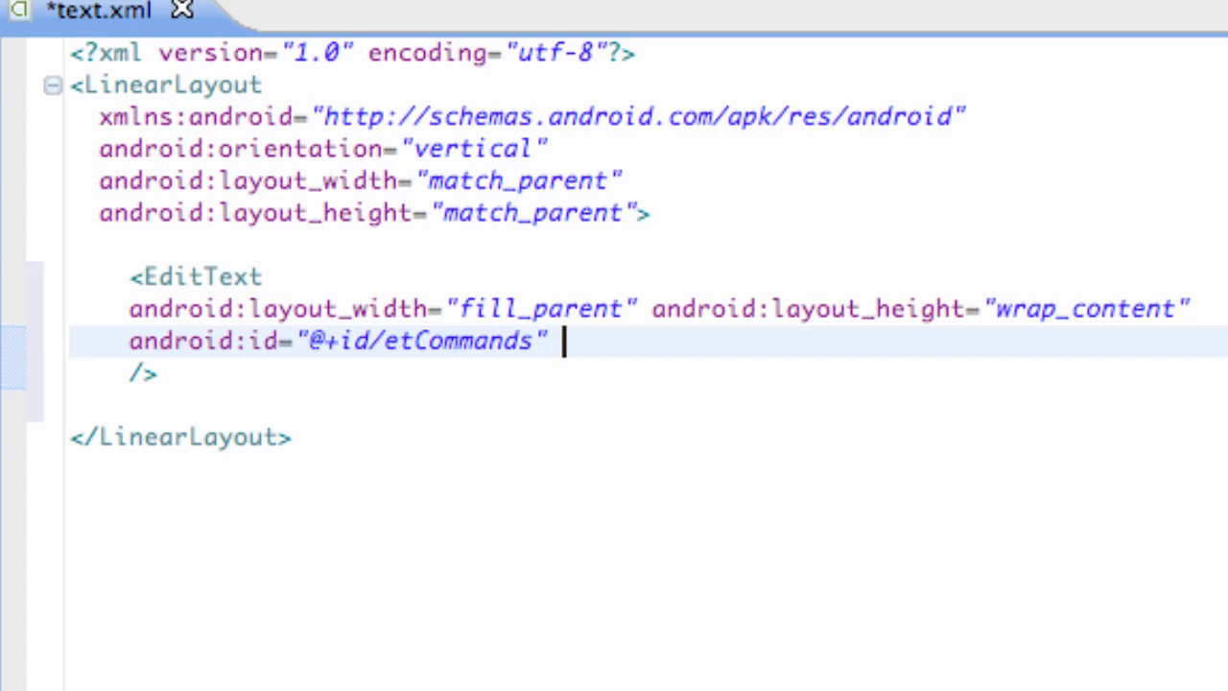
Step: Add android:hint="Type a Command" to the EditText and preview it in the graphical layout
type("an")
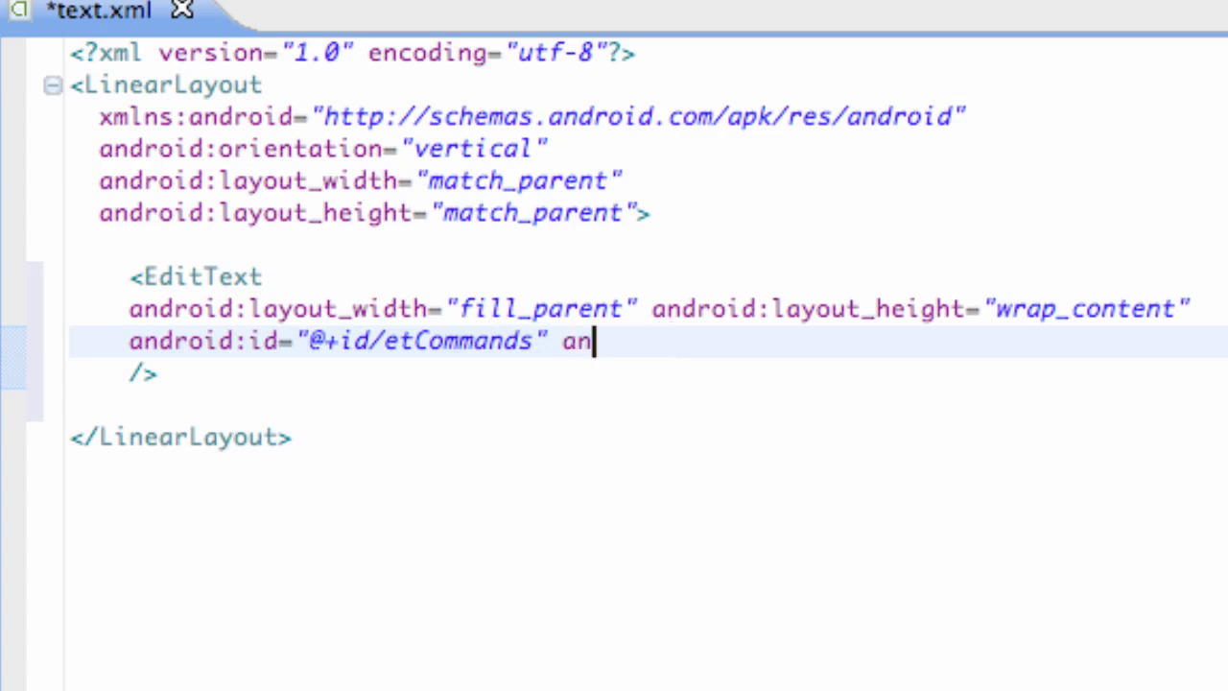
type("droid:hit")
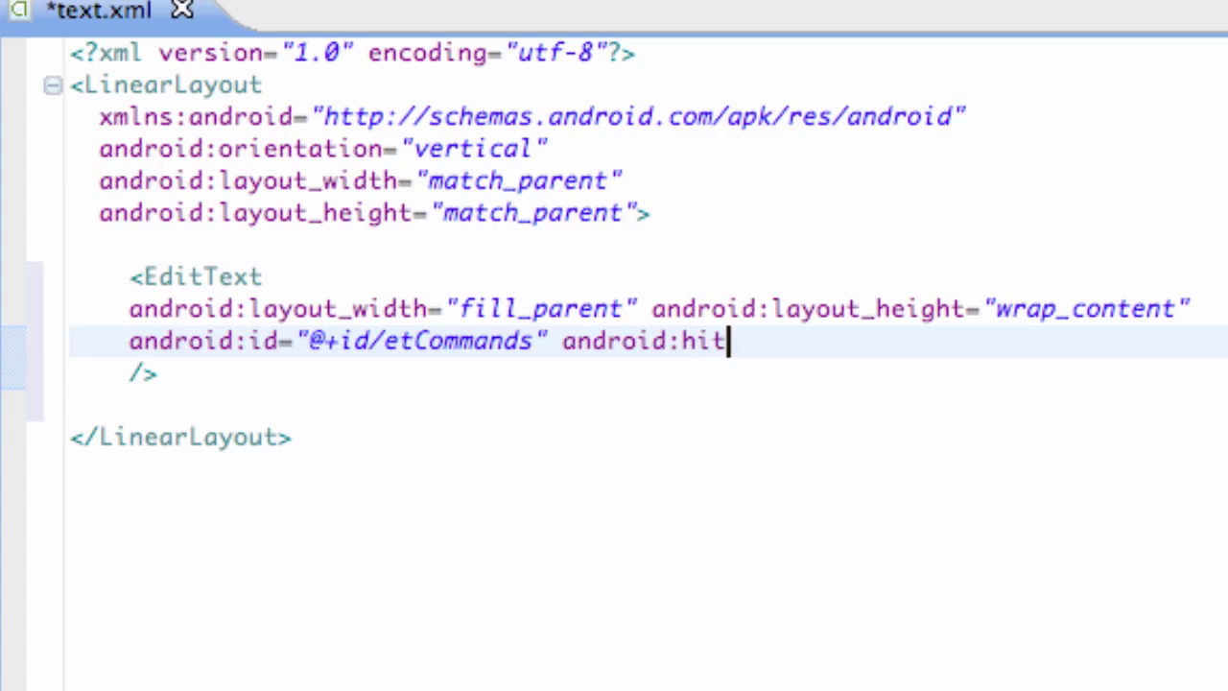
type("t")
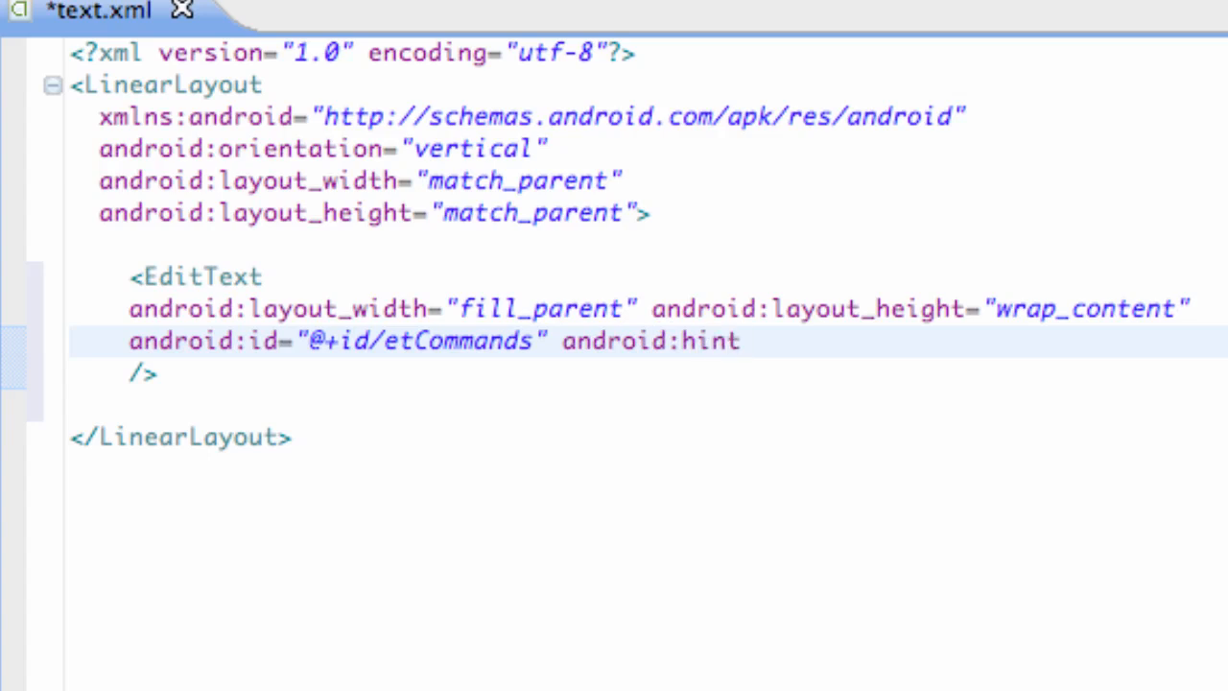
type("=\"")
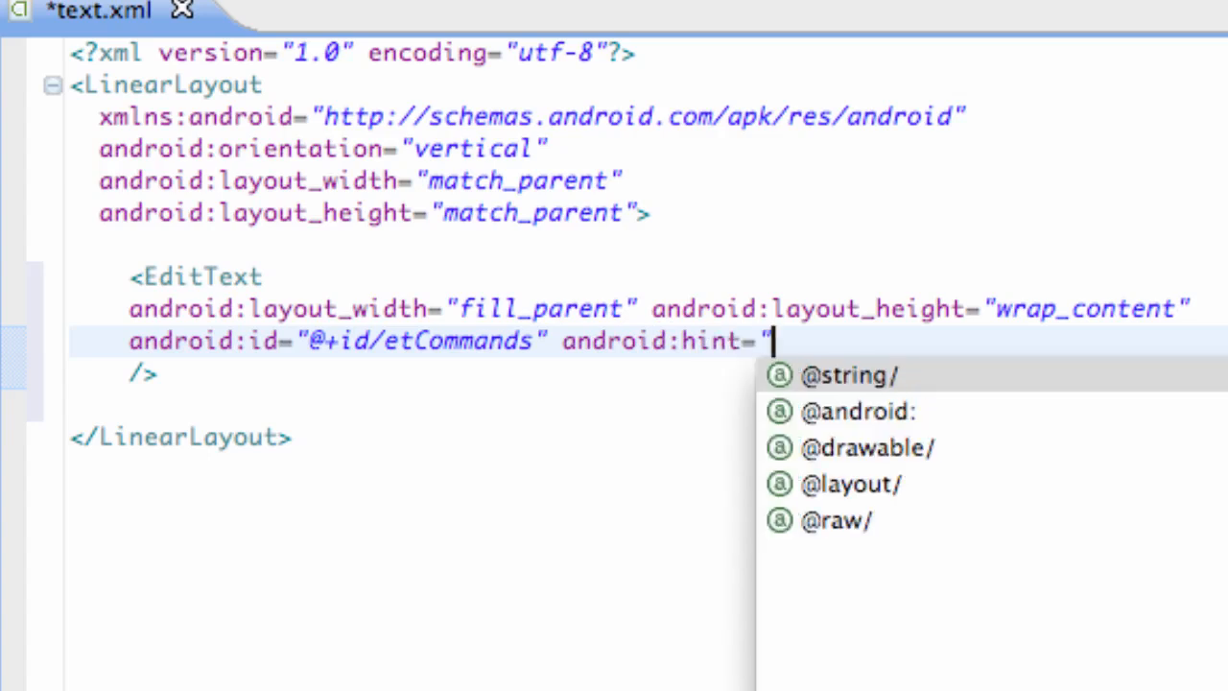
type("Tyep")
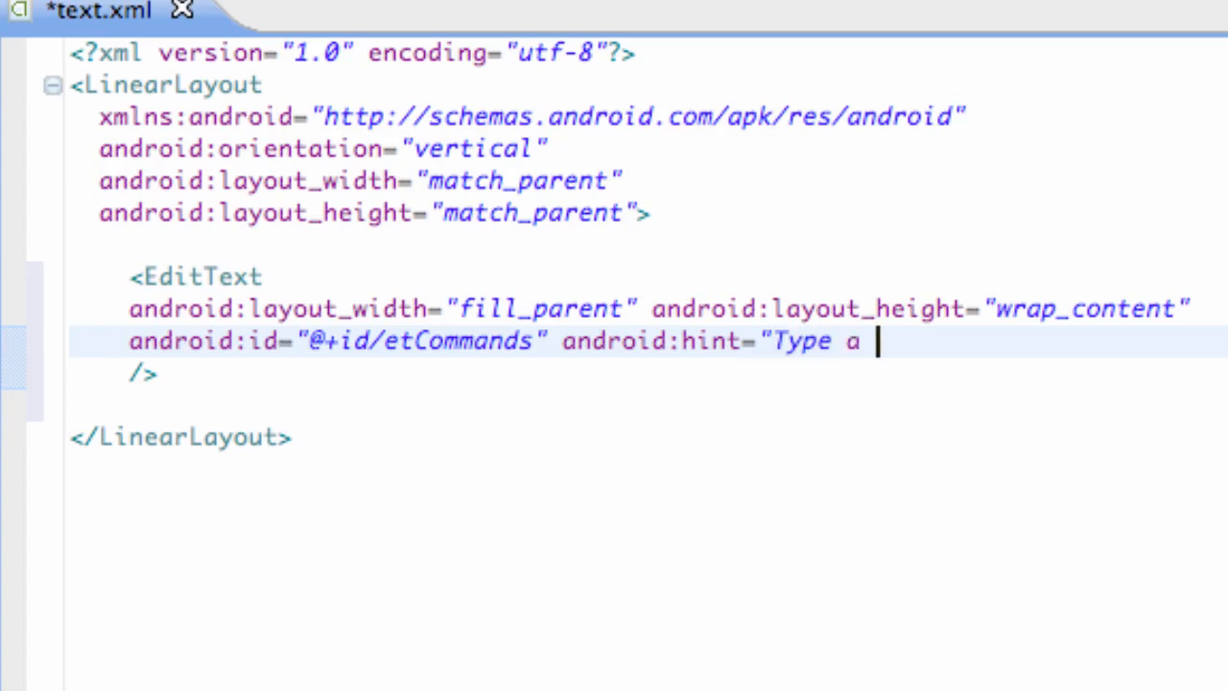
type("Command")
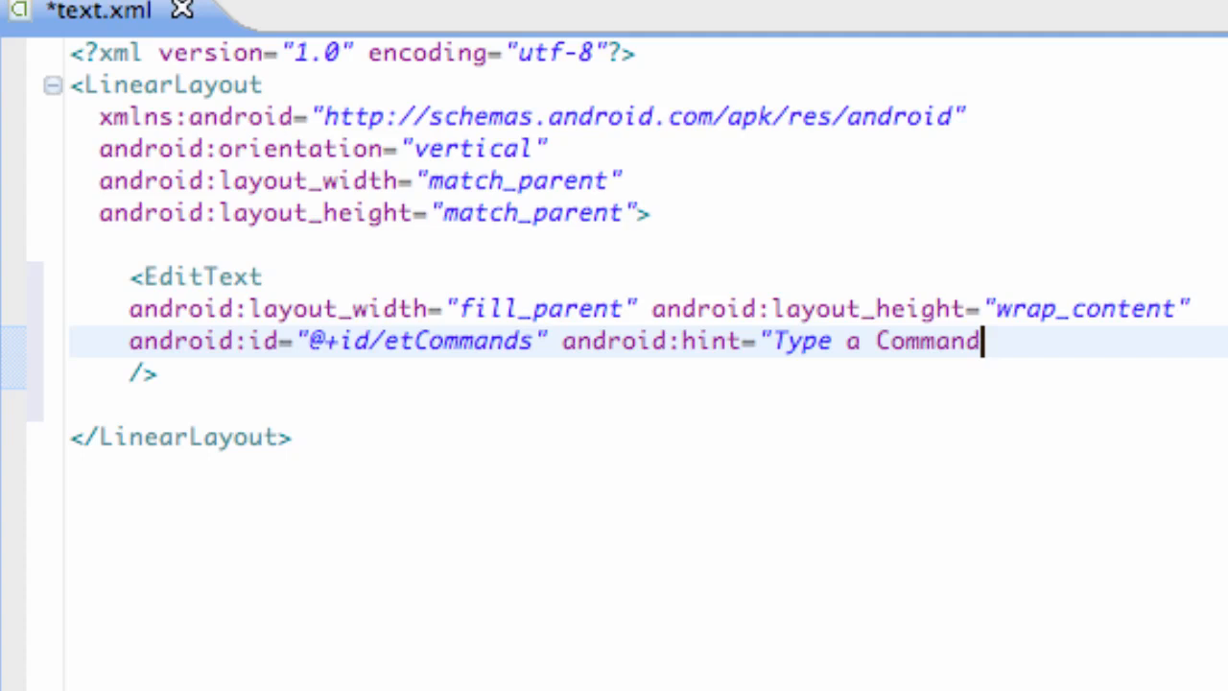
type("\"")
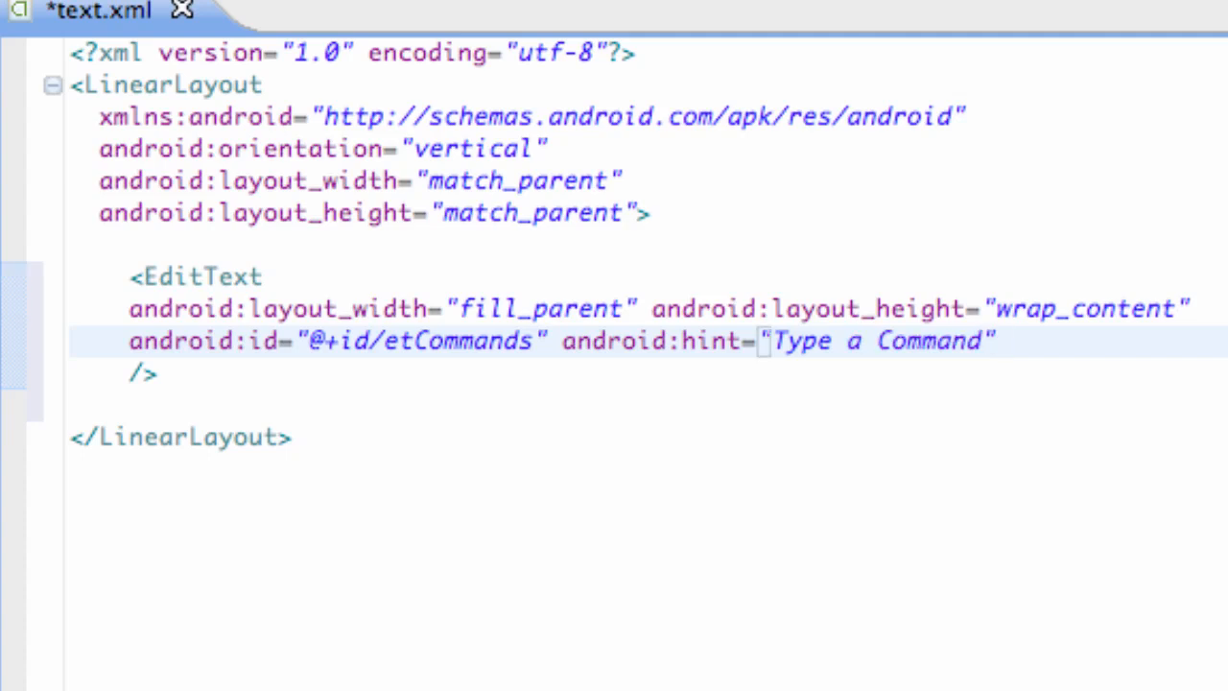
left_click(998, 342)
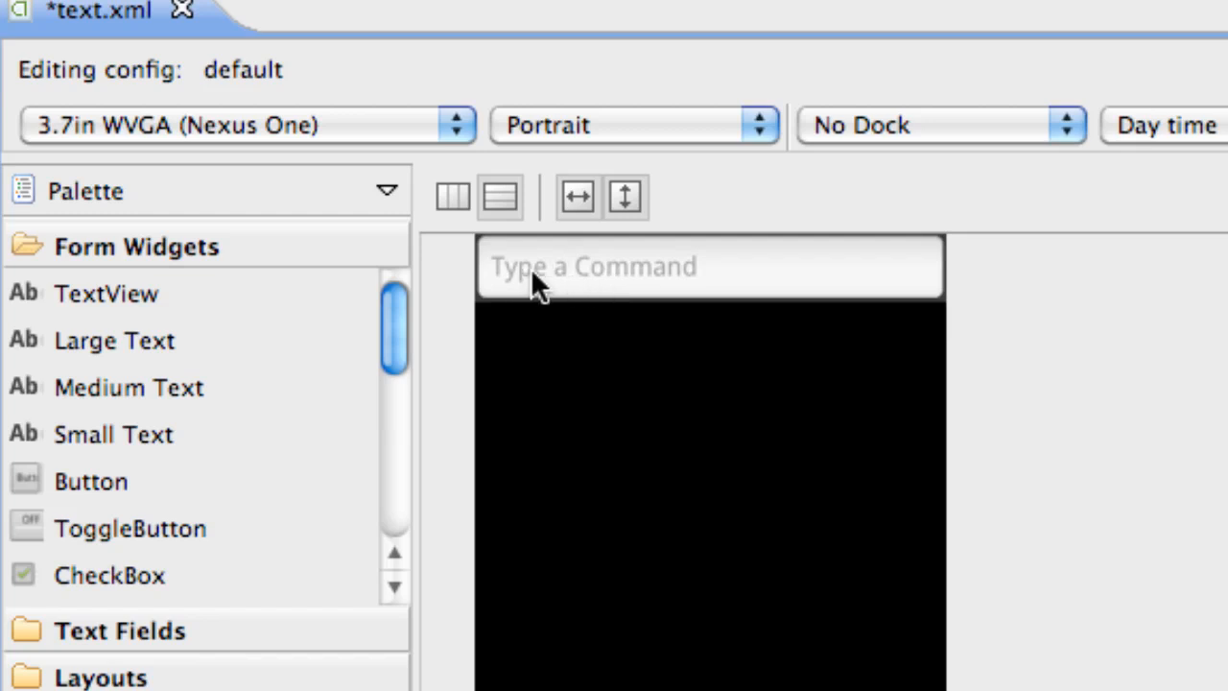
mouse_move(575, 287)
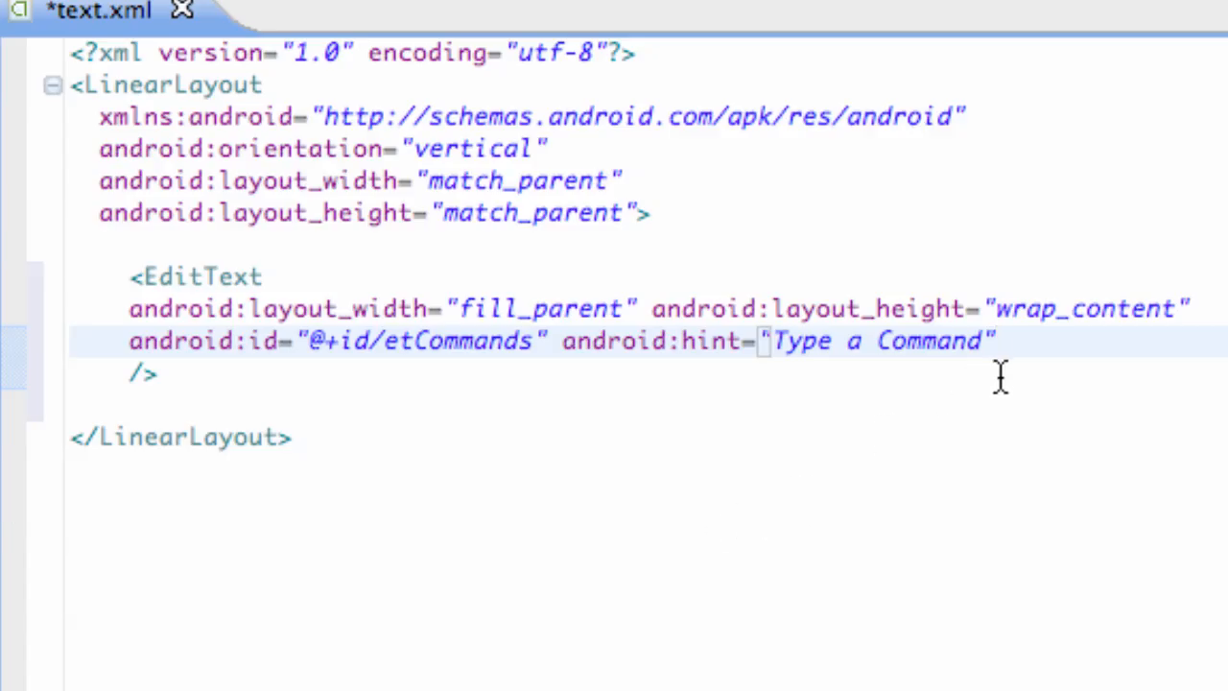
mouse_move(764, 349)
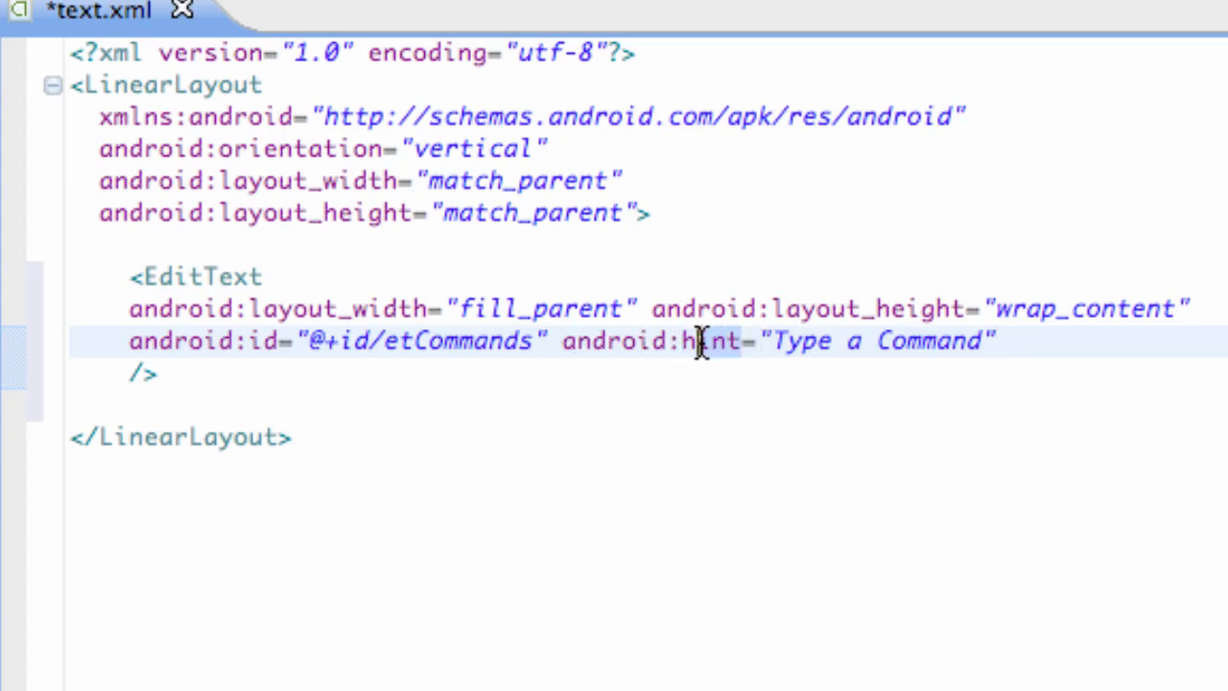
Step: Try the attribute as android:text, revert it to android:hint, and leave a blank line inside the EditText
type("text")
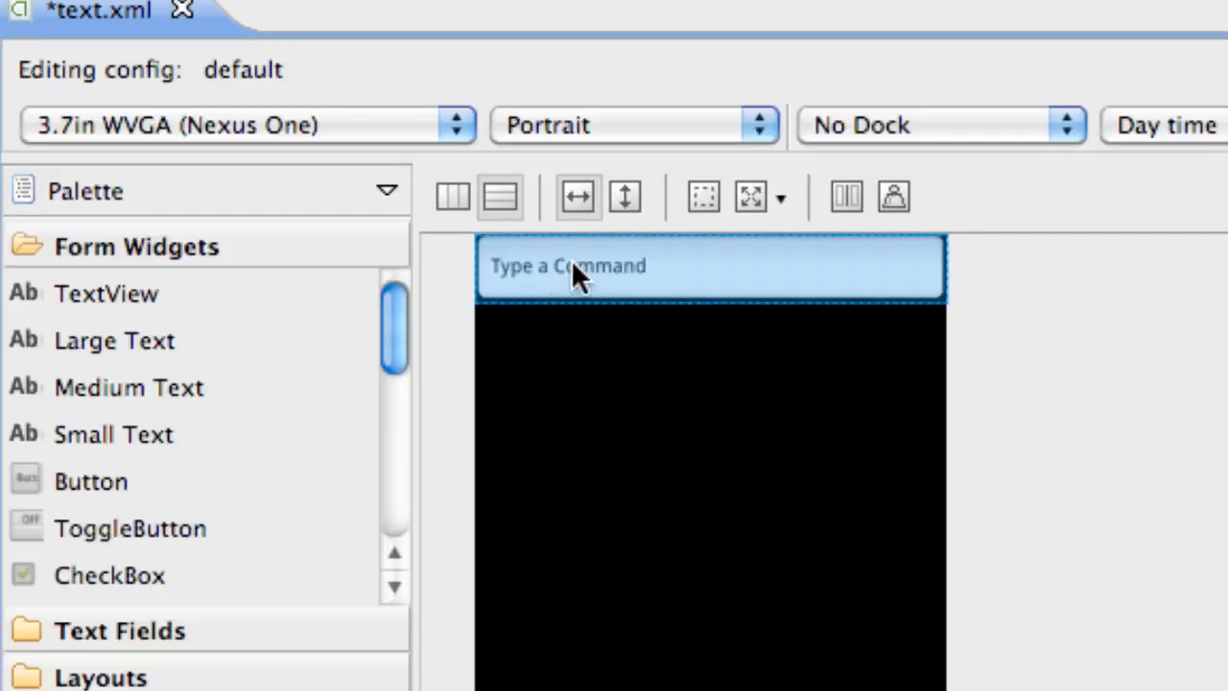
mouse_move(681, 268)
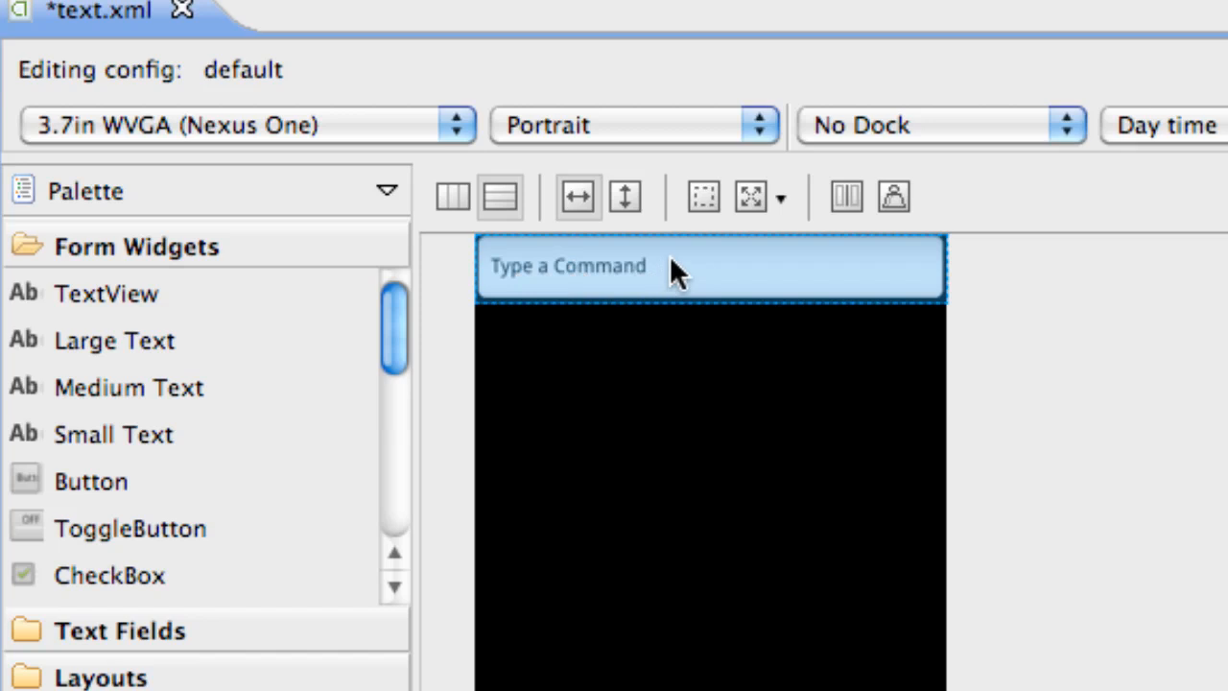
mouse_move(518, 280)
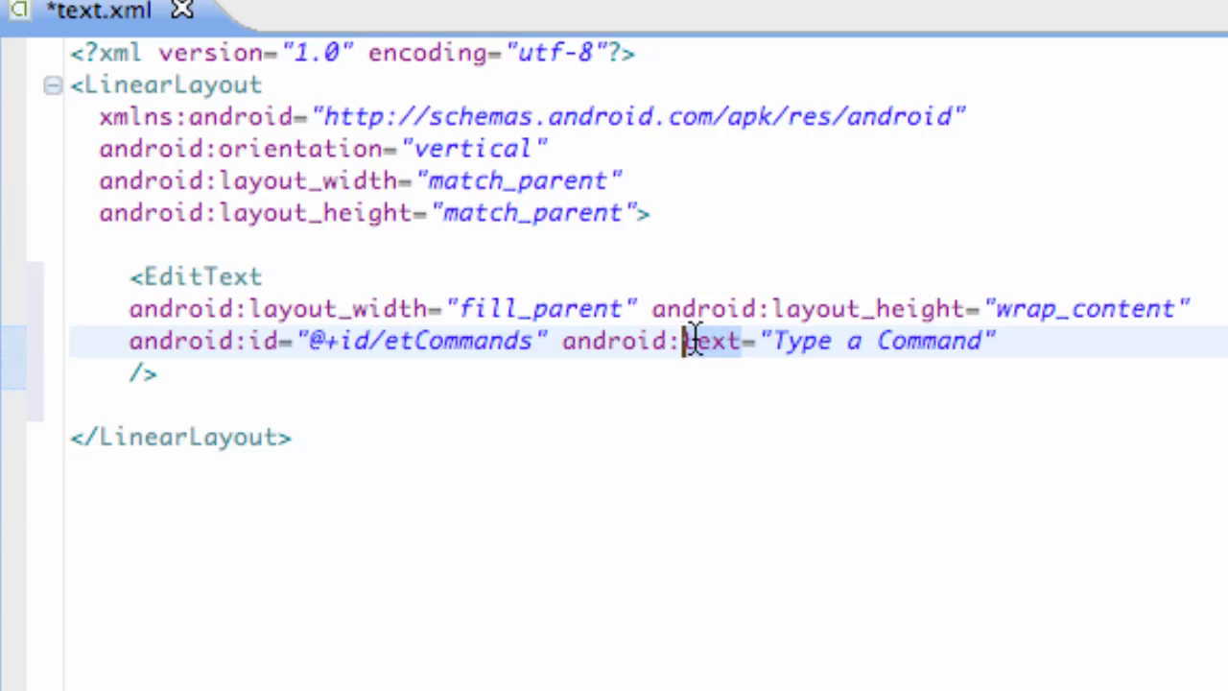
type("hint")
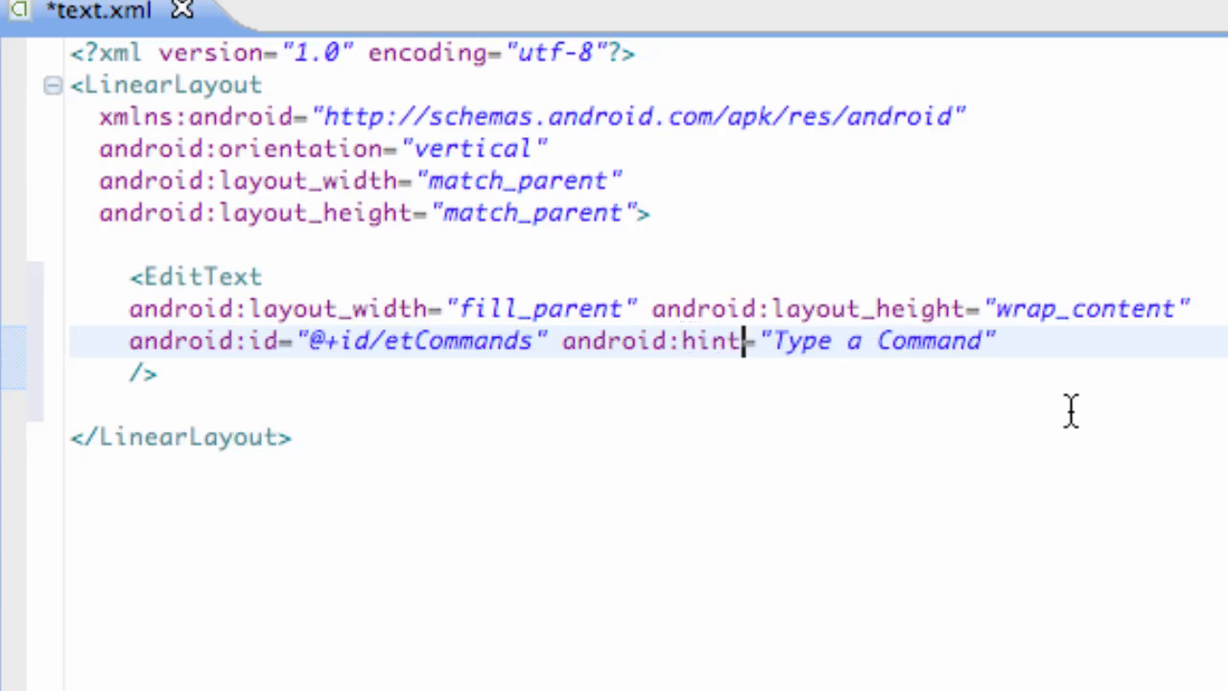
key("Return")
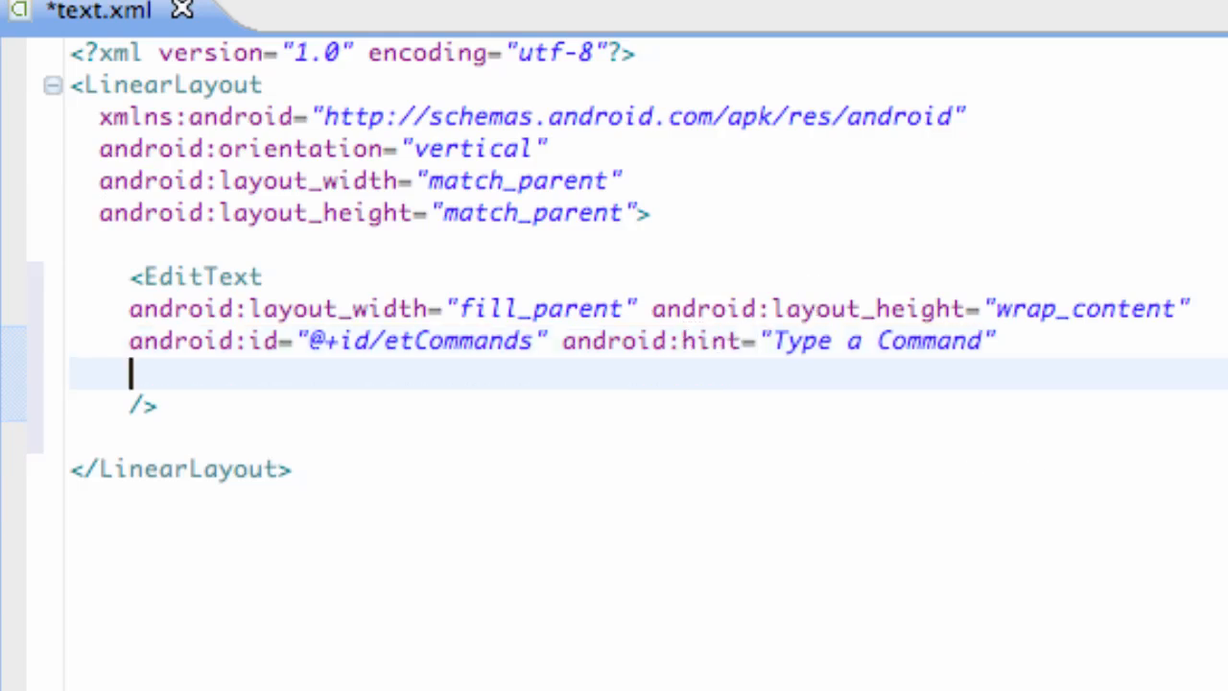
Step: Set android:password="true" on the EditText, choosing true from content assist, and start a line after it
type("android")
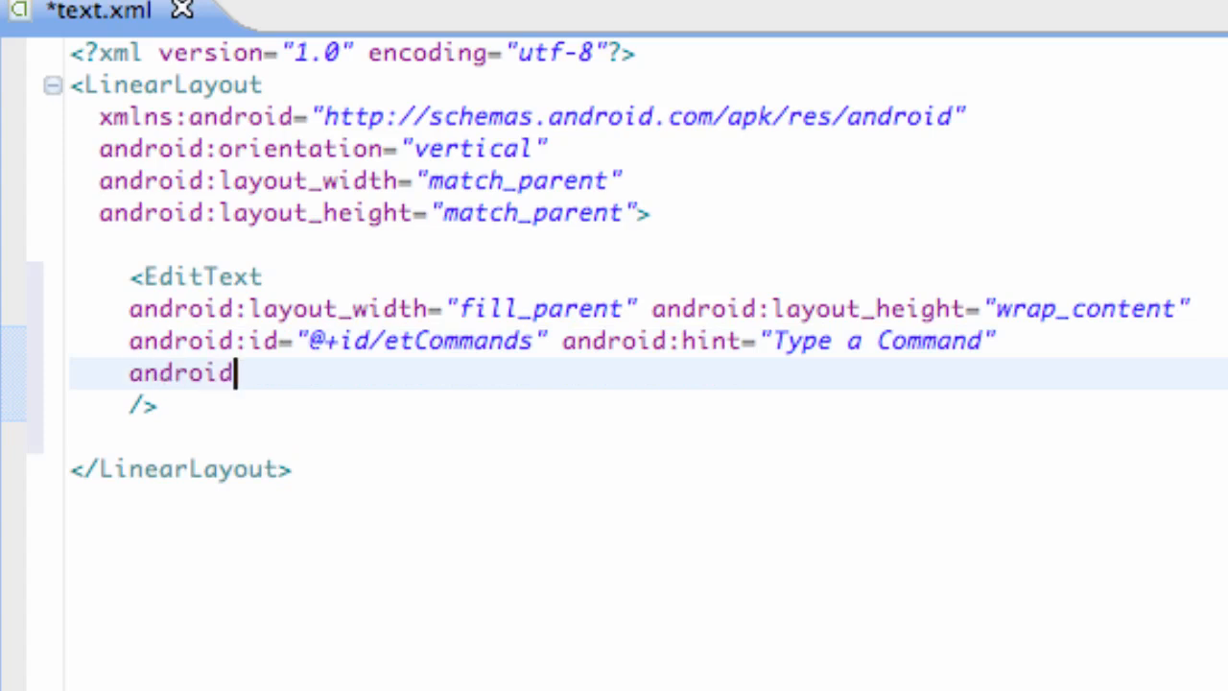
type(":password=\"")
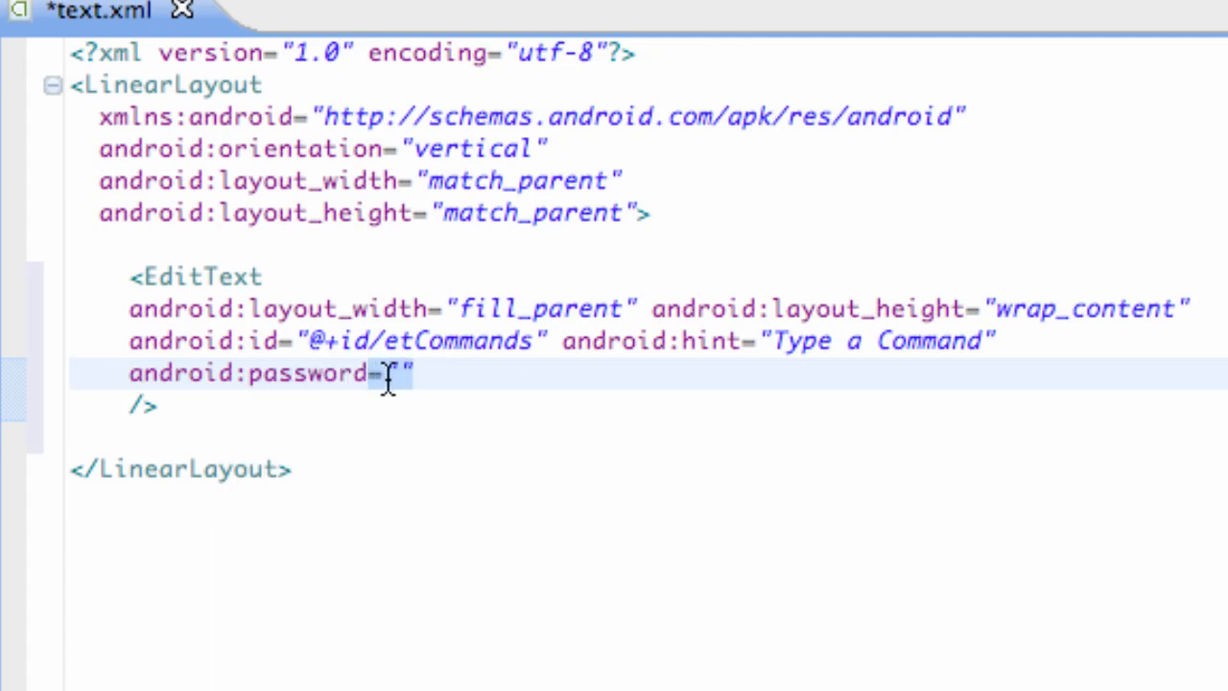
type("\"")
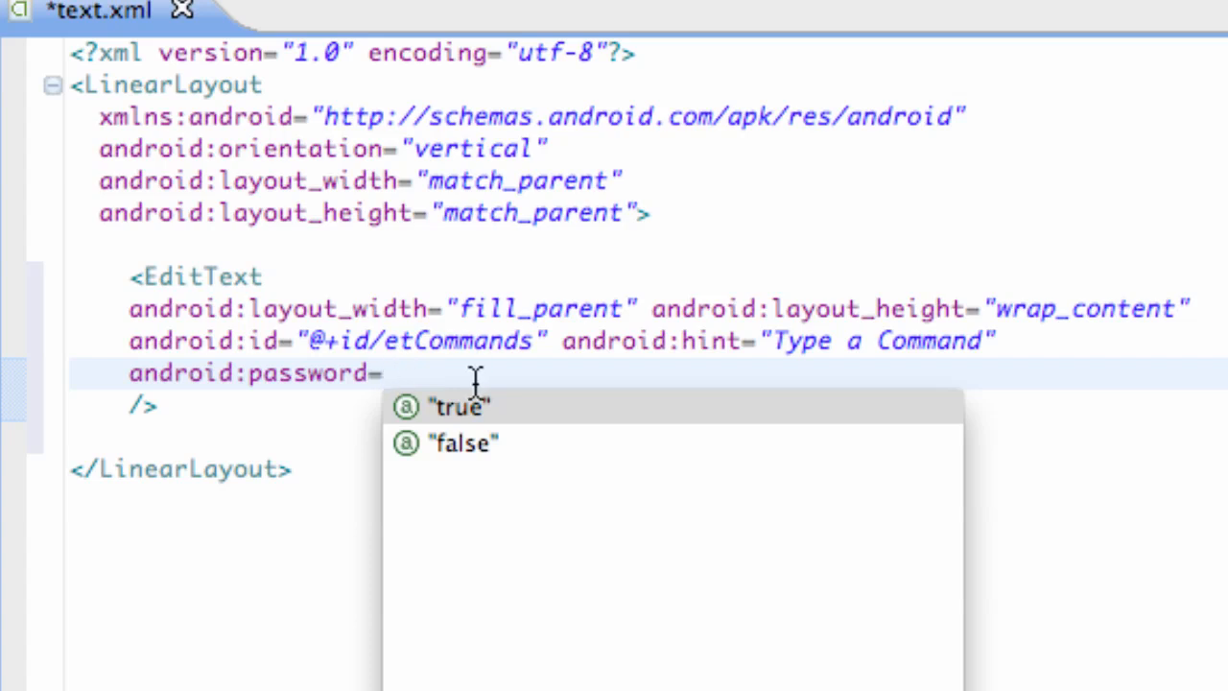
mouse_move(459, 407)
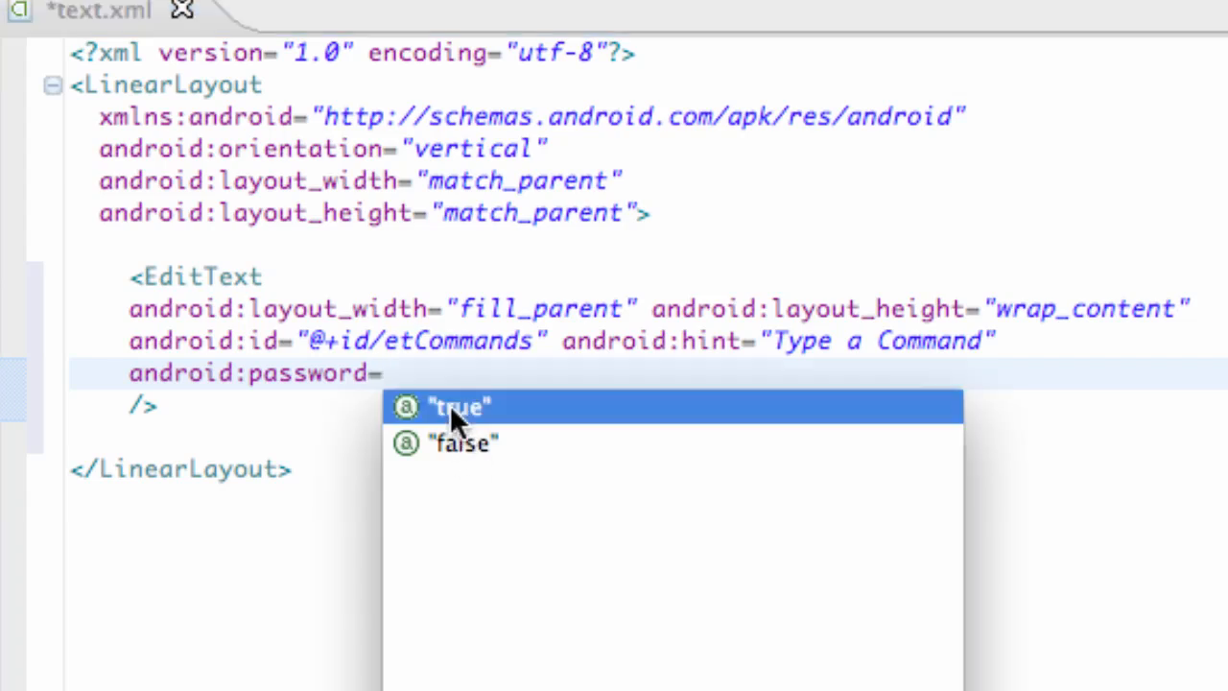
left_click(458, 407)
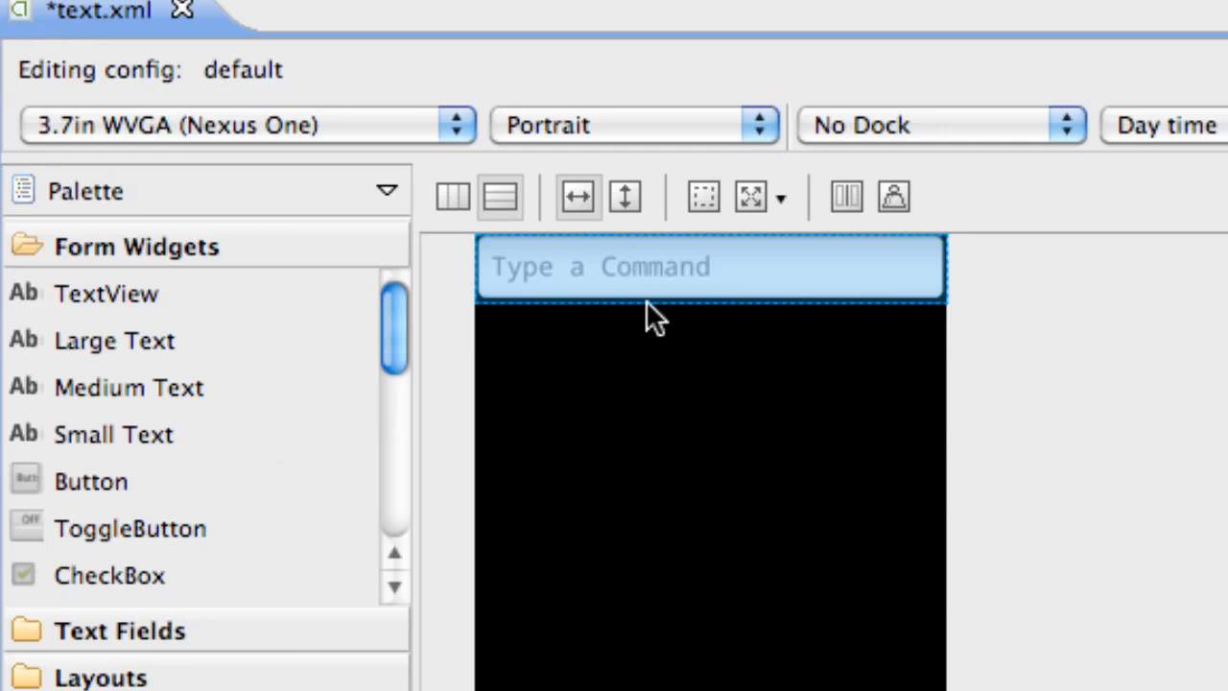
mouse_move(641, 303)
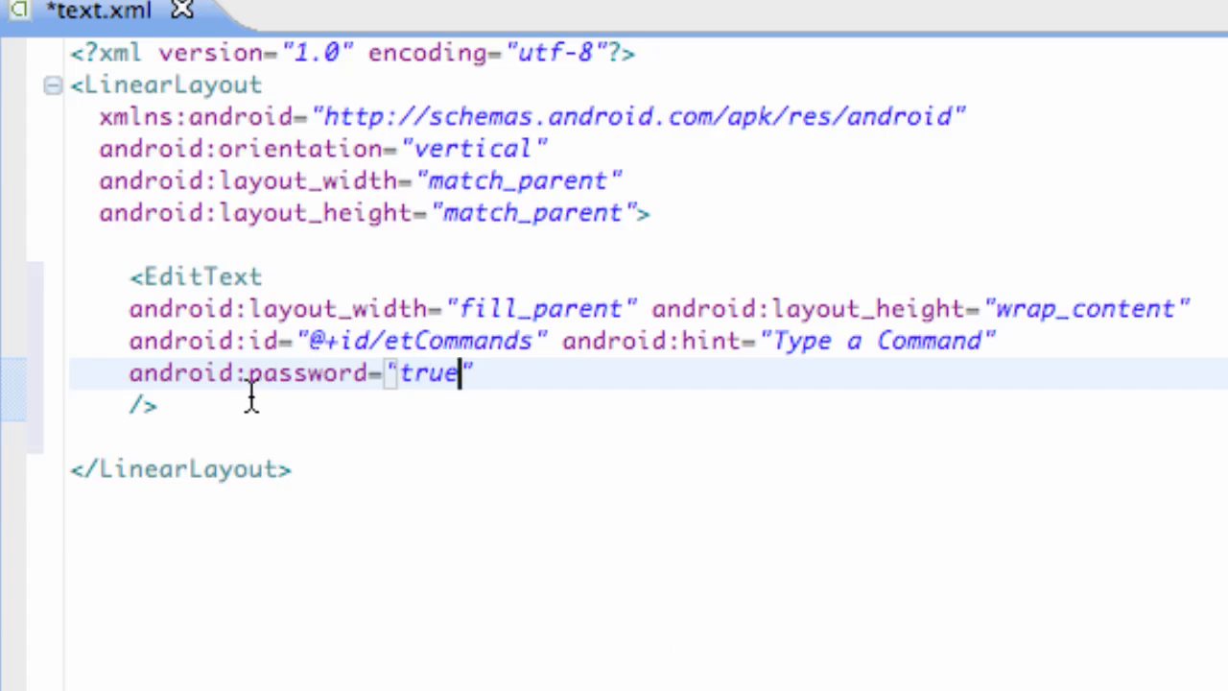
key("Return")
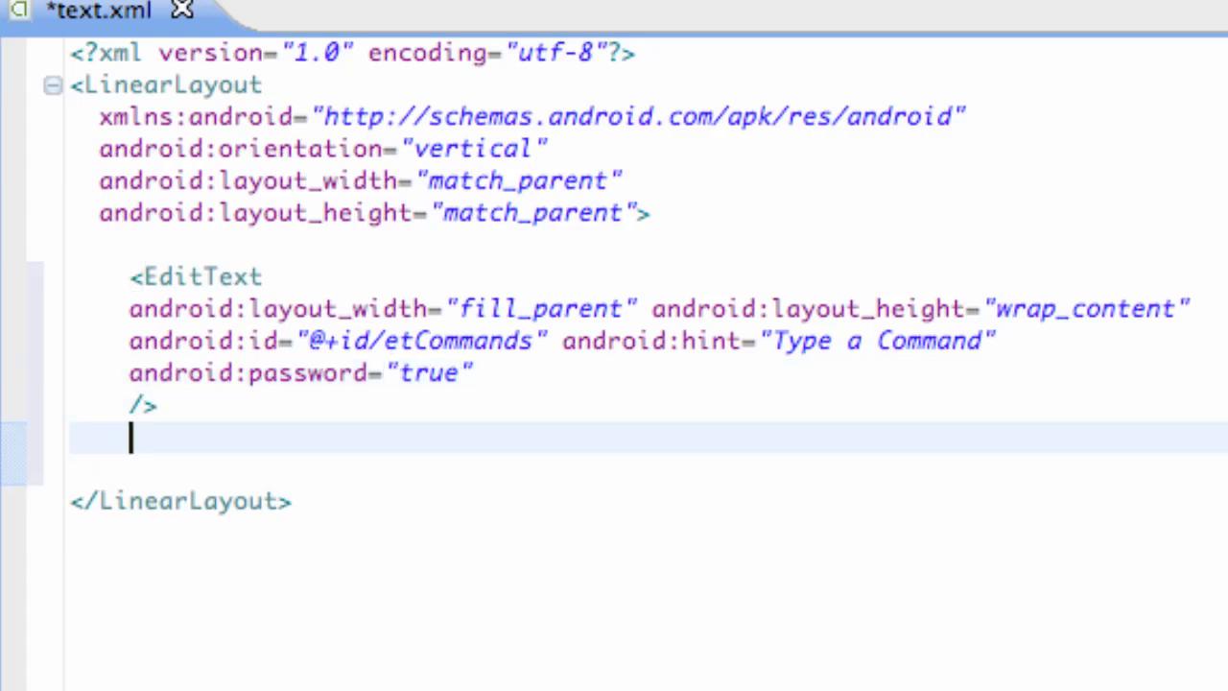
Step: Drag a Button from Form Widgets into the layout below the command EditText
type("<Button")
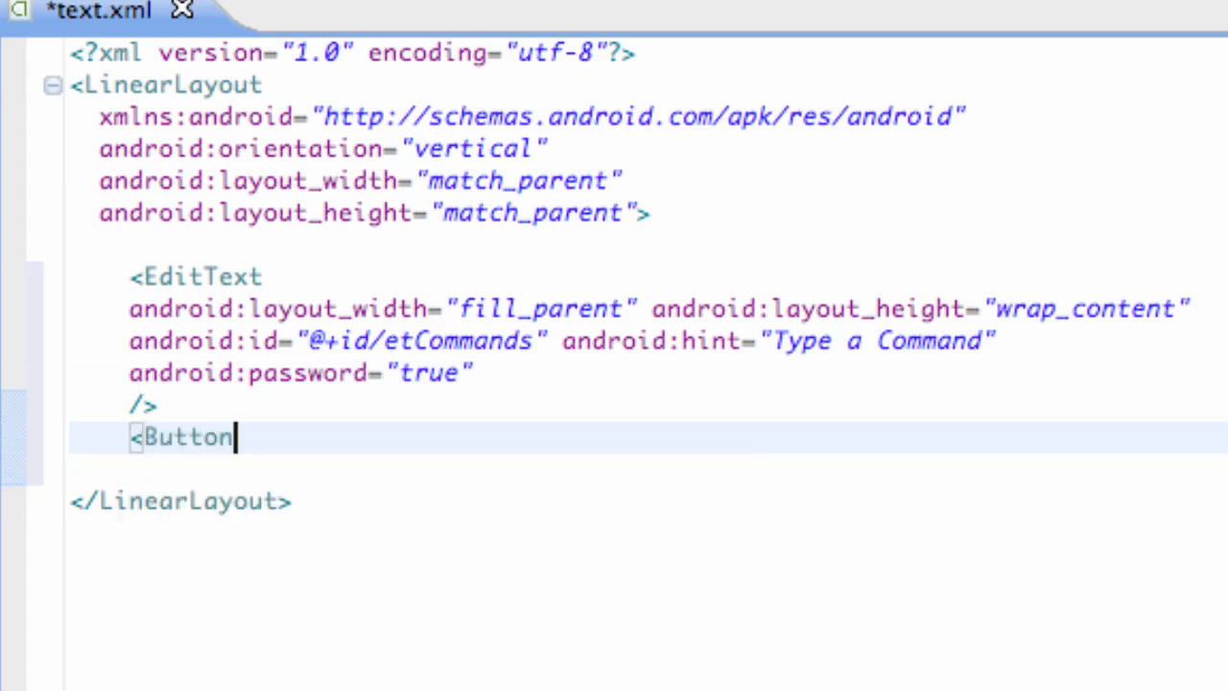
type("android")
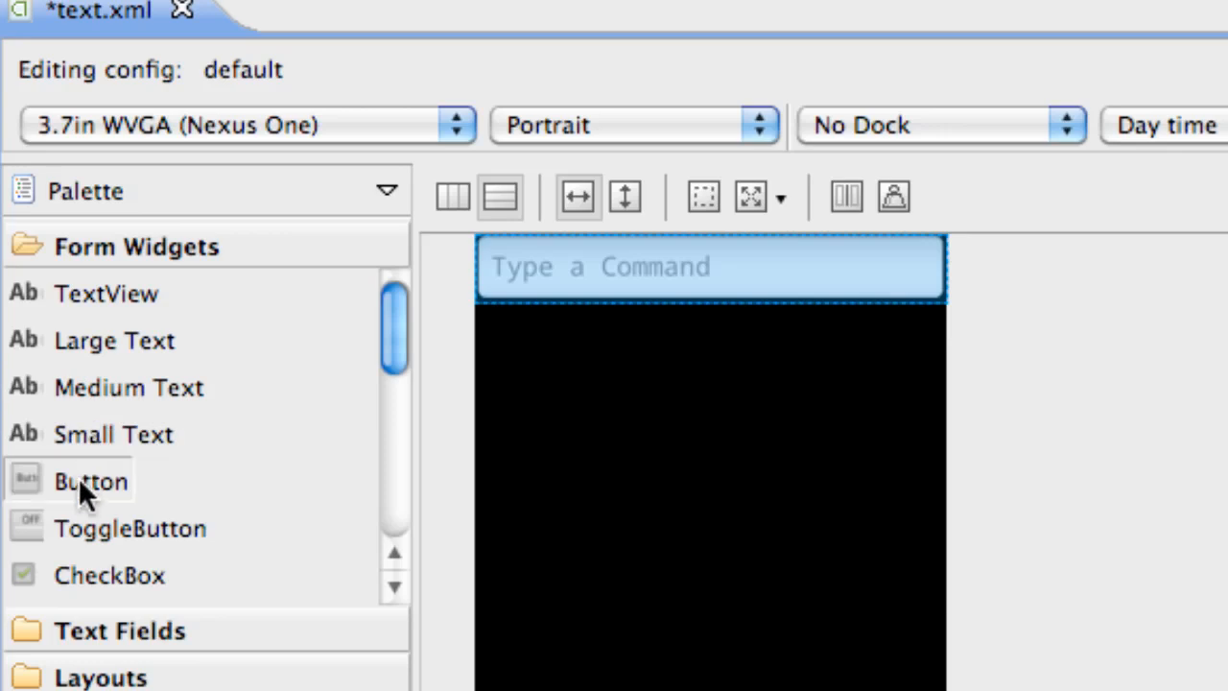
left_click_drag(90, 480, 521, 338)
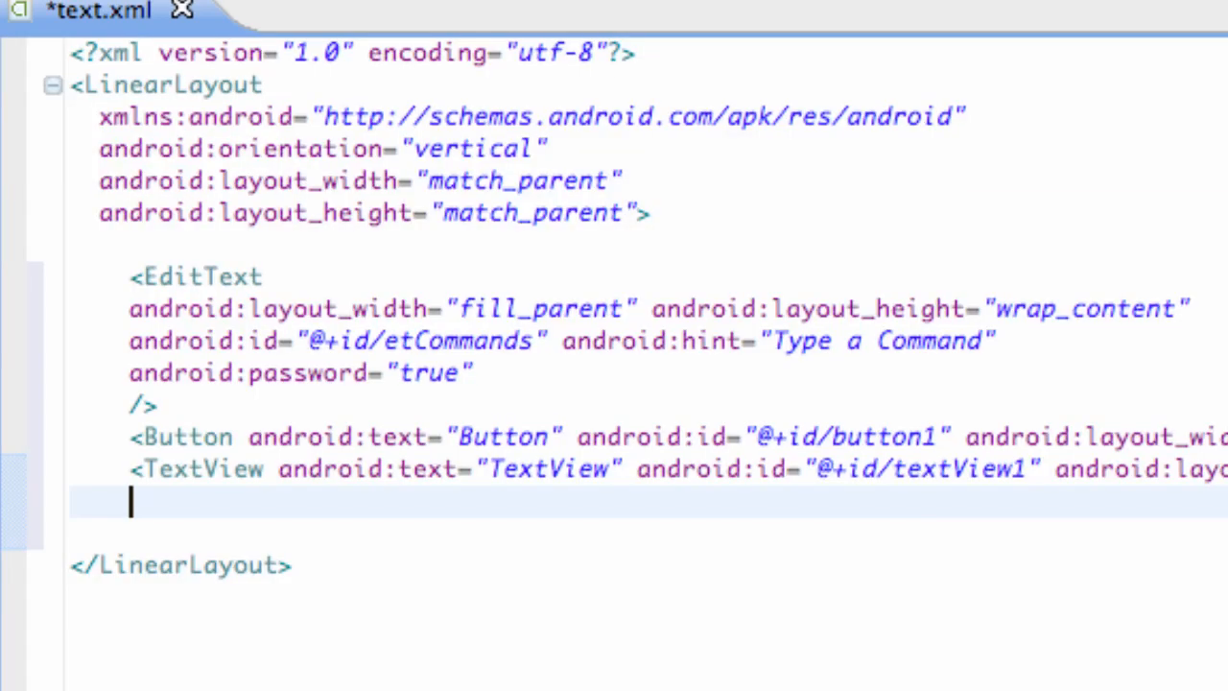
mouse_move(460, 630)
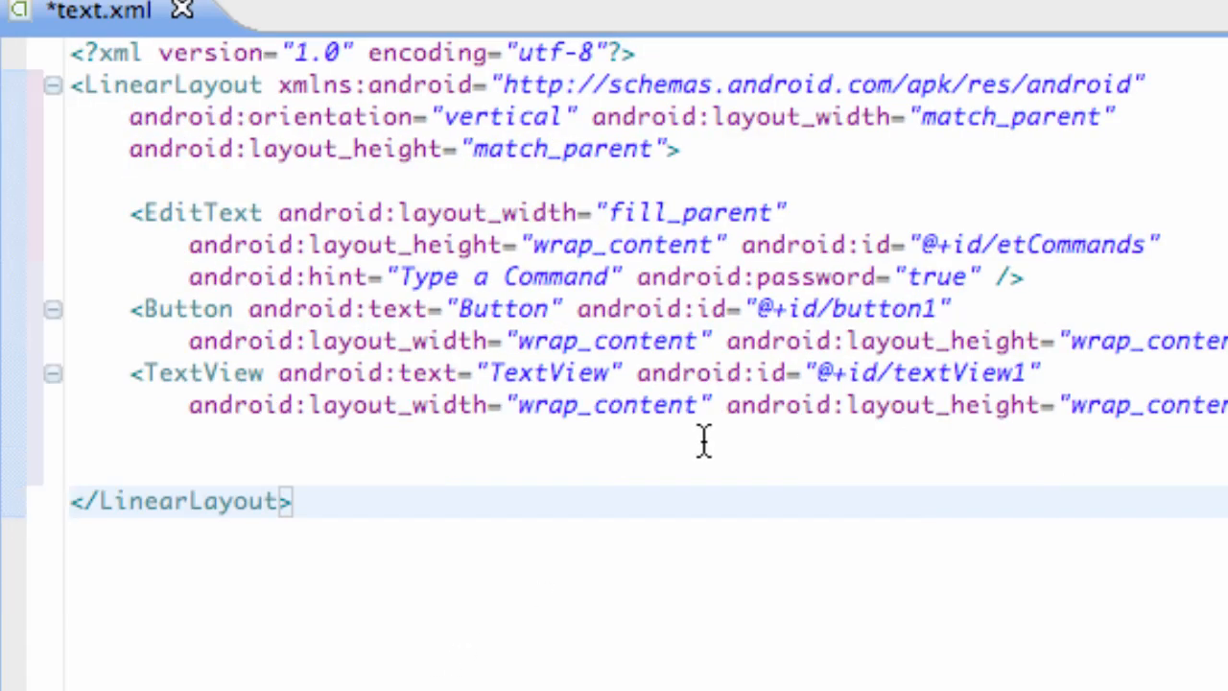
mouse_move(892, 310)
type("Res")
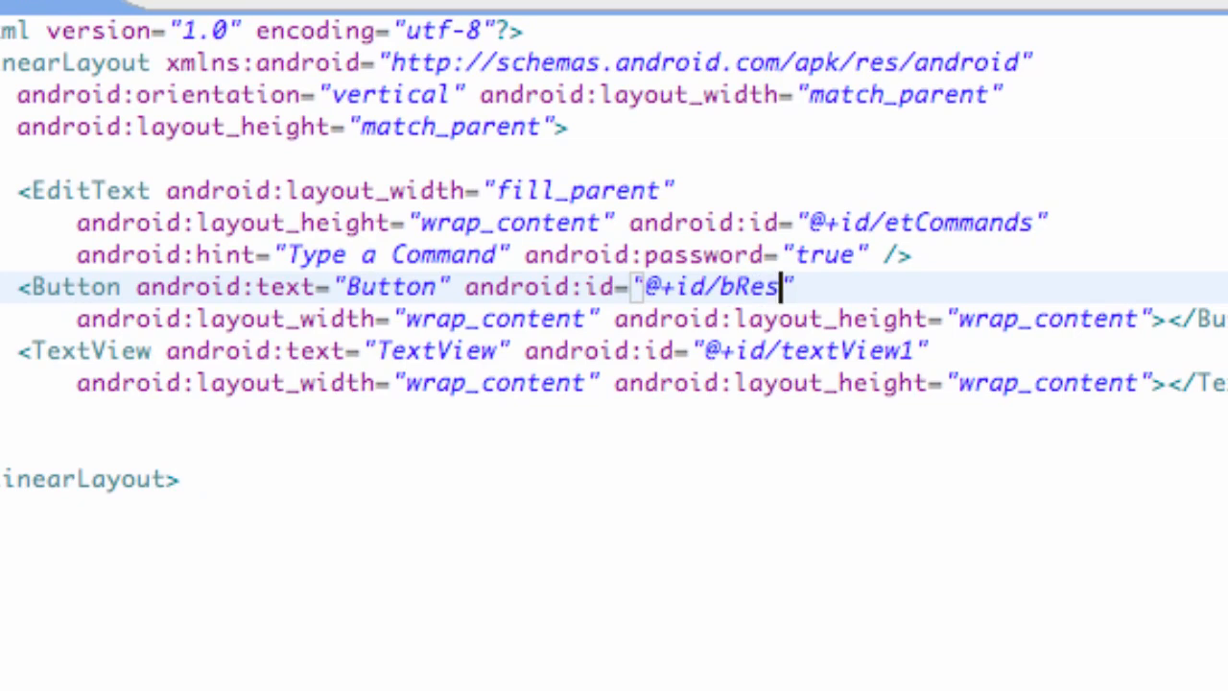
Step: Change the Button id to @+id/bResults and give the TextView text "invalid" with id @+id/tvResults
type("ults")
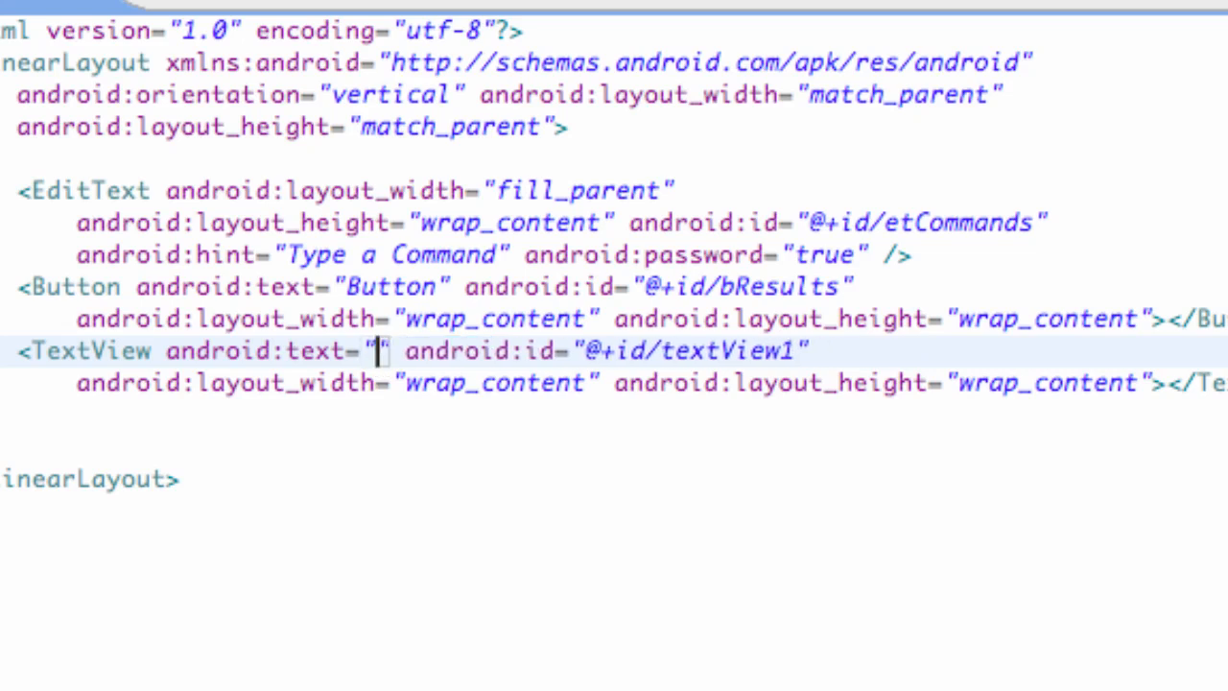
type("inva")
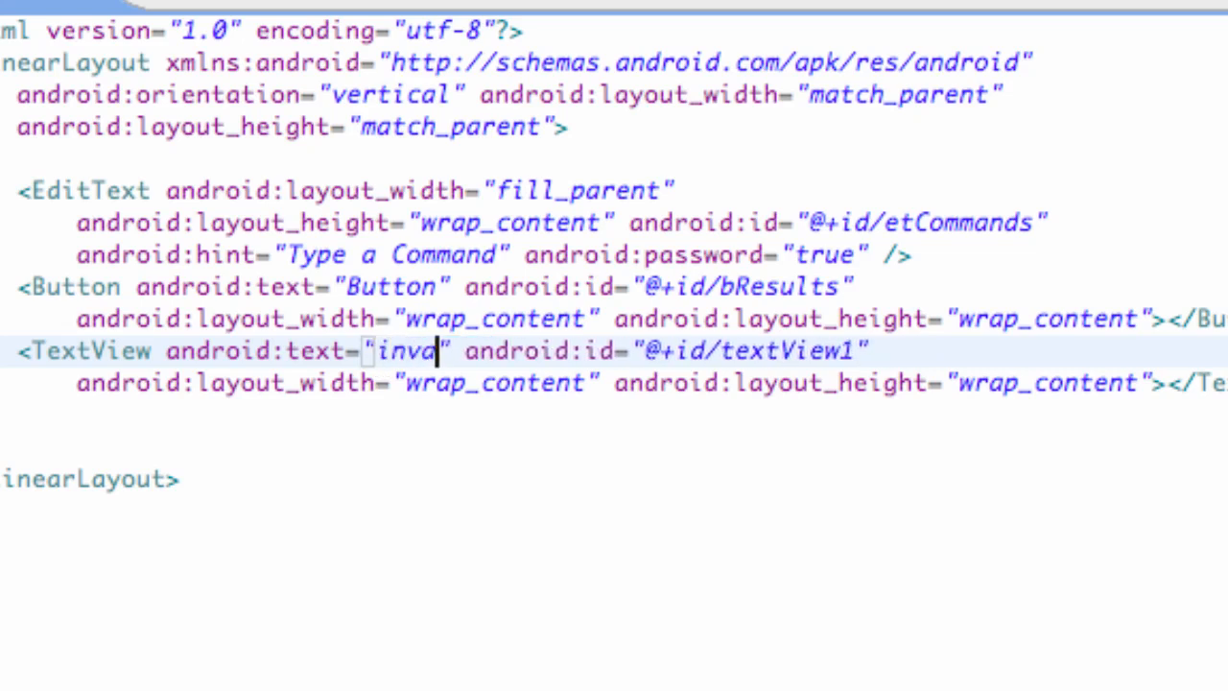
type("lid")
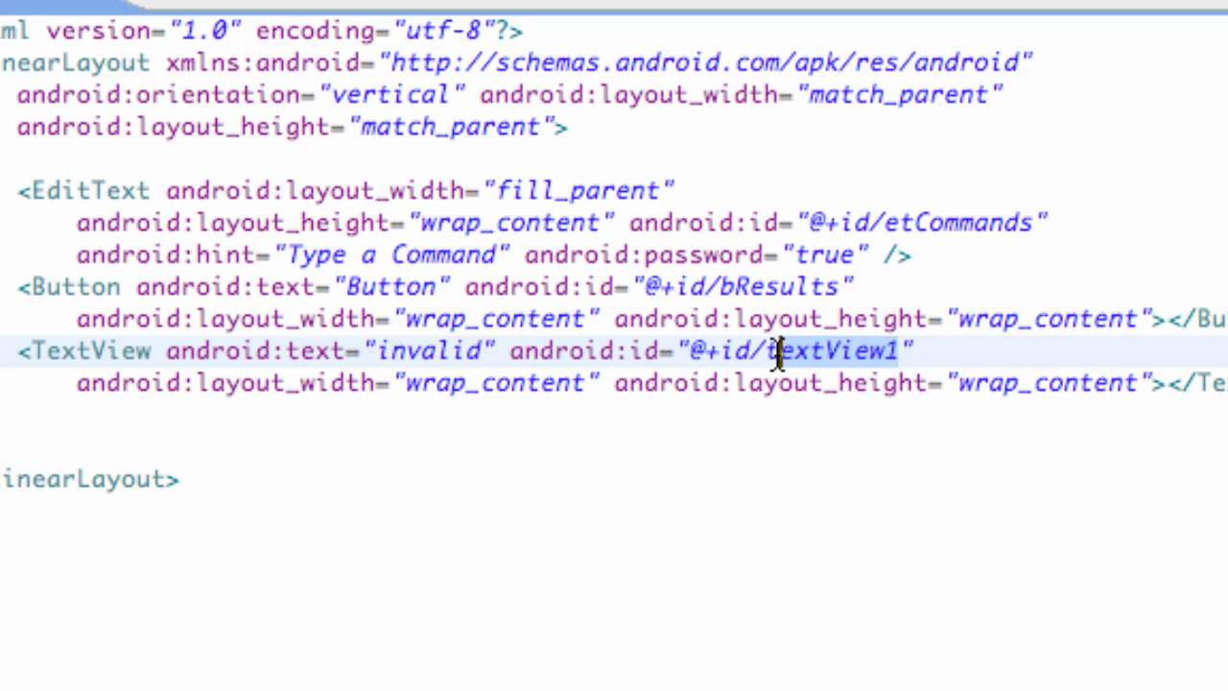
type("tvRest")
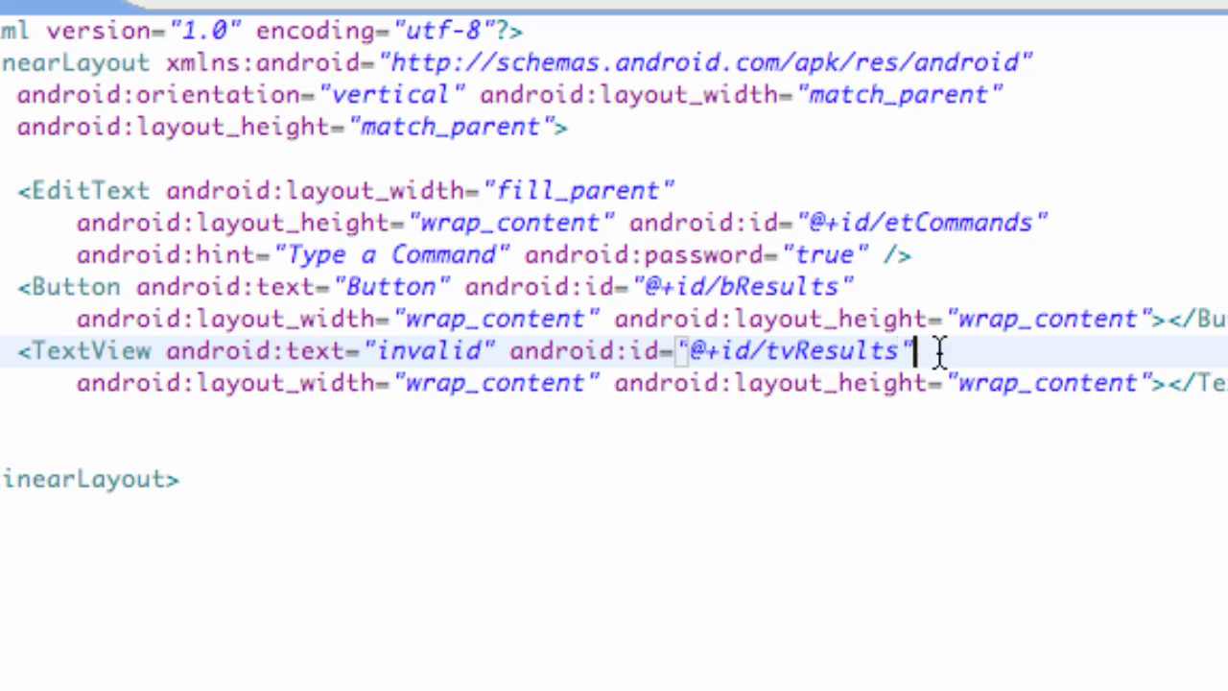
key("Return")
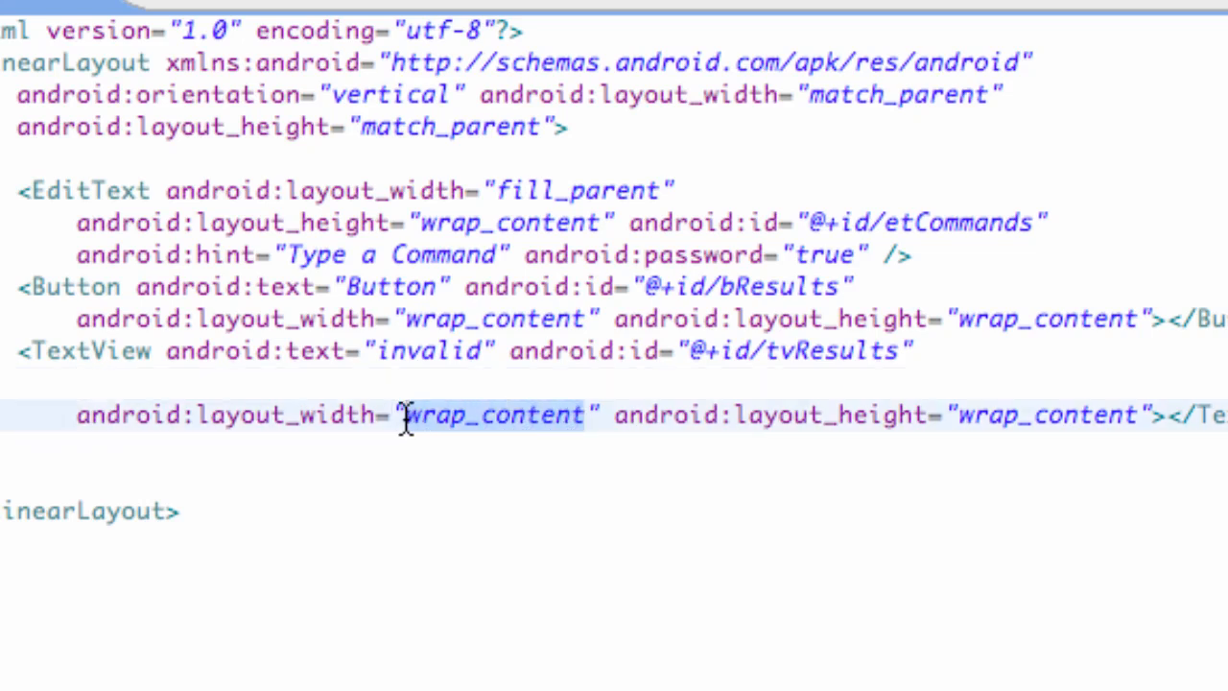
Step: Set the TextView layout_width to fill_parent and add android:gravity="center"
type("fill_p")
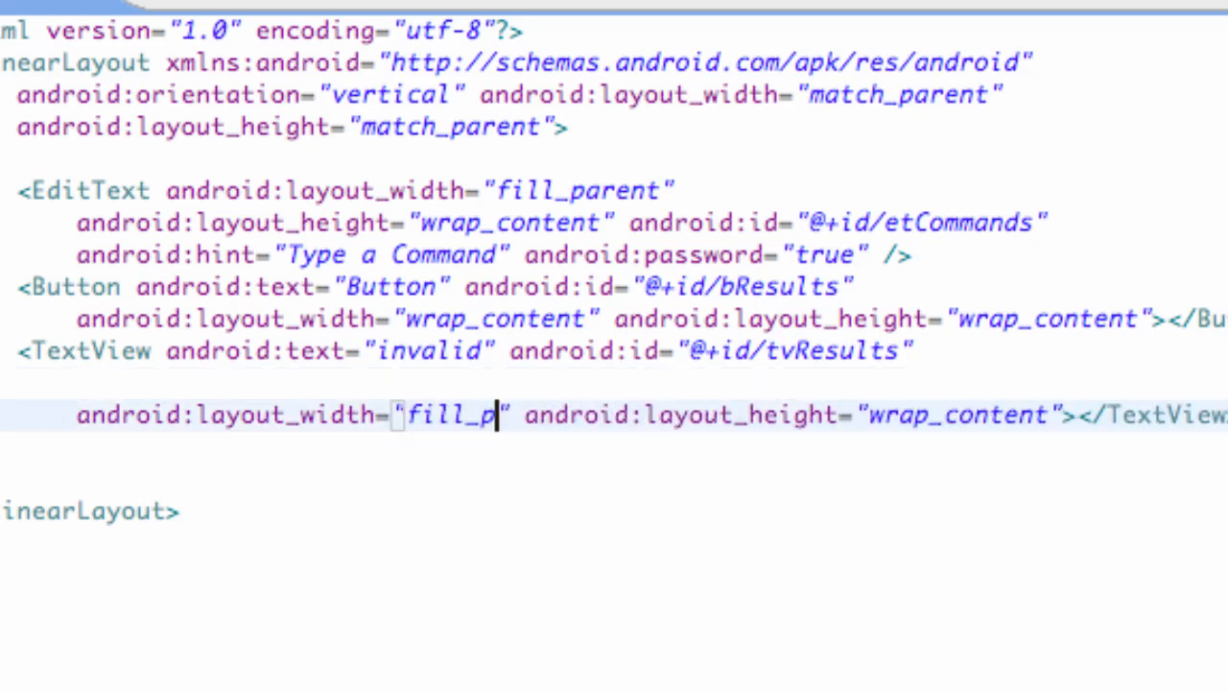
type("arent")
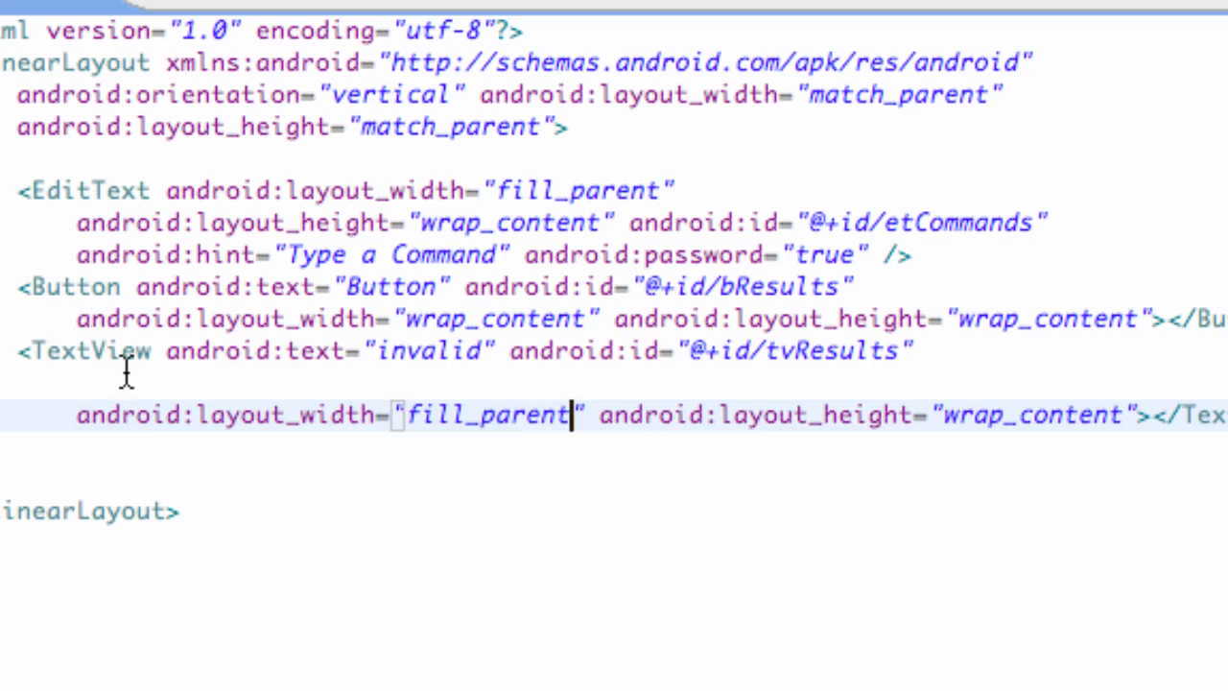
type("a")
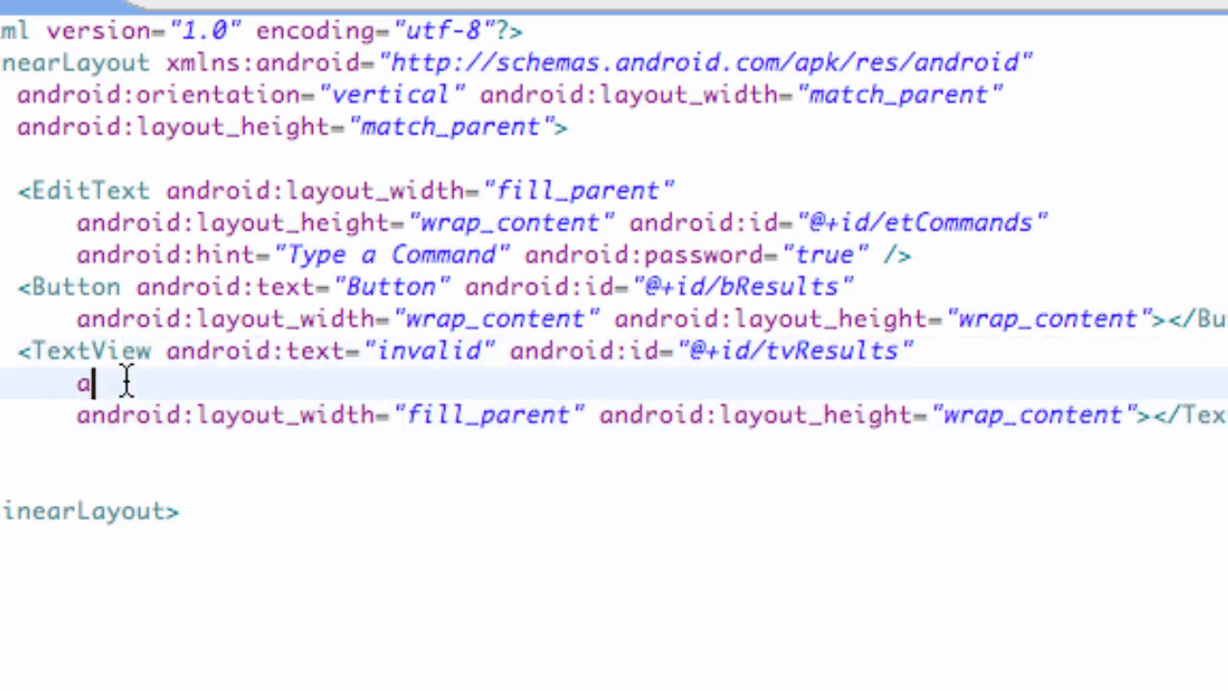
type("ndroid:gra")
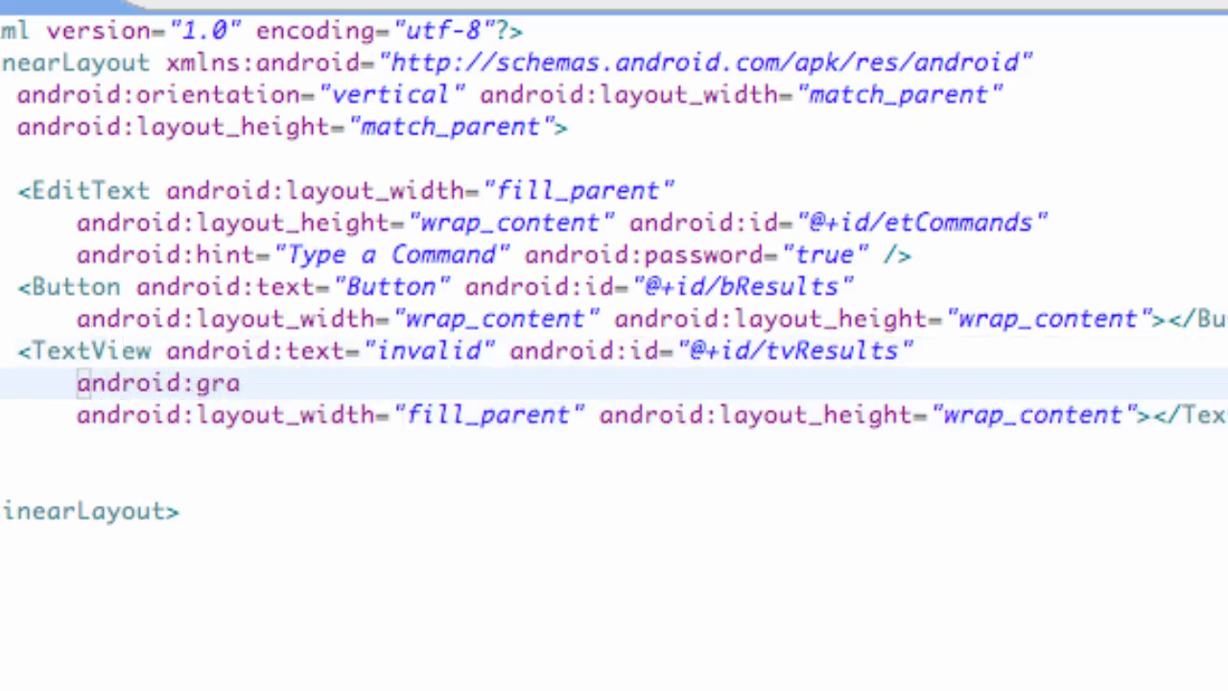
type("vit")
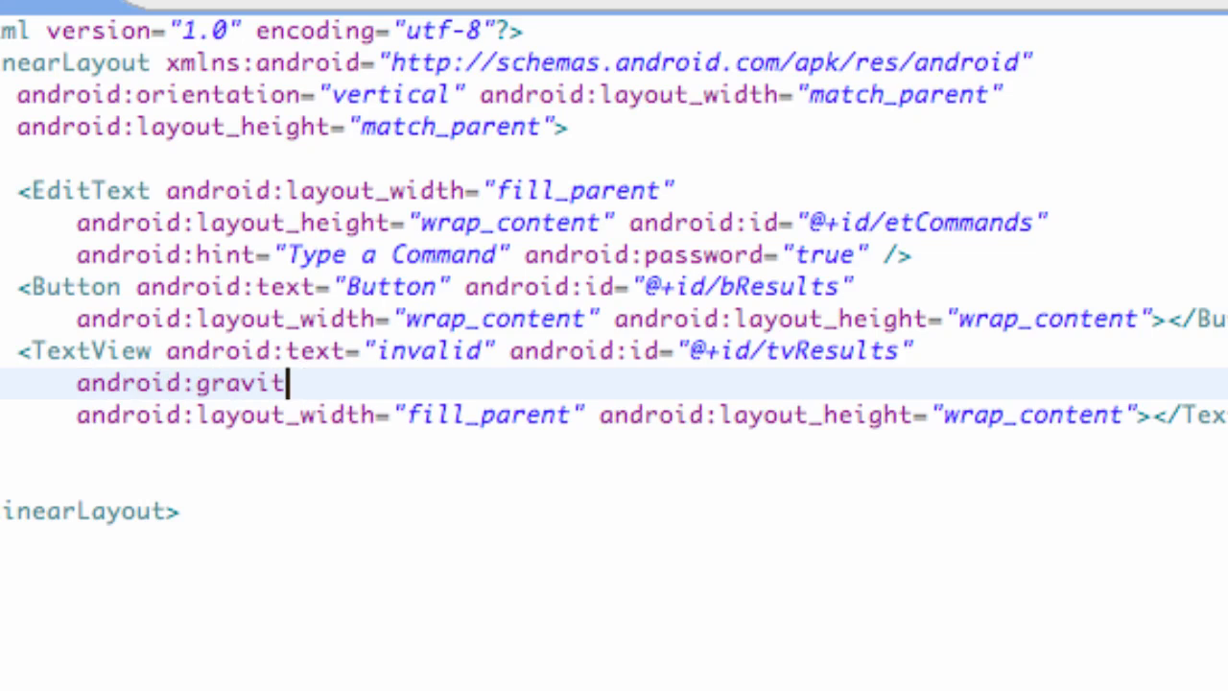
type("y=\"center")
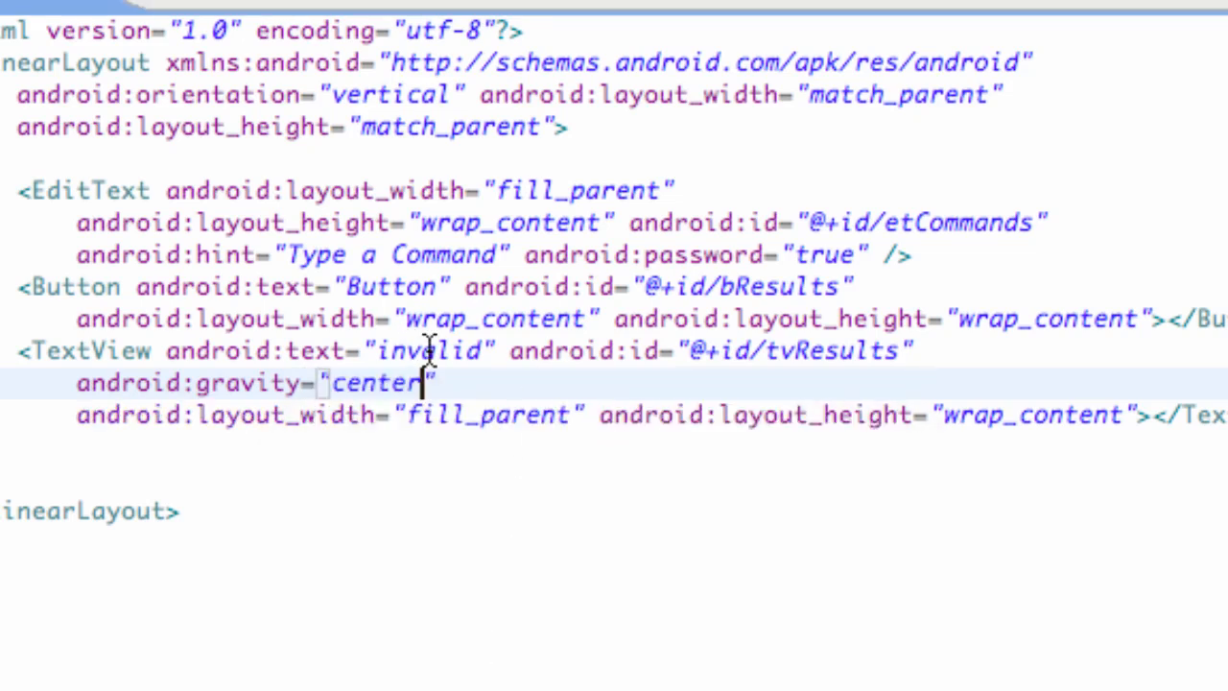
mouse_move(591, 349)
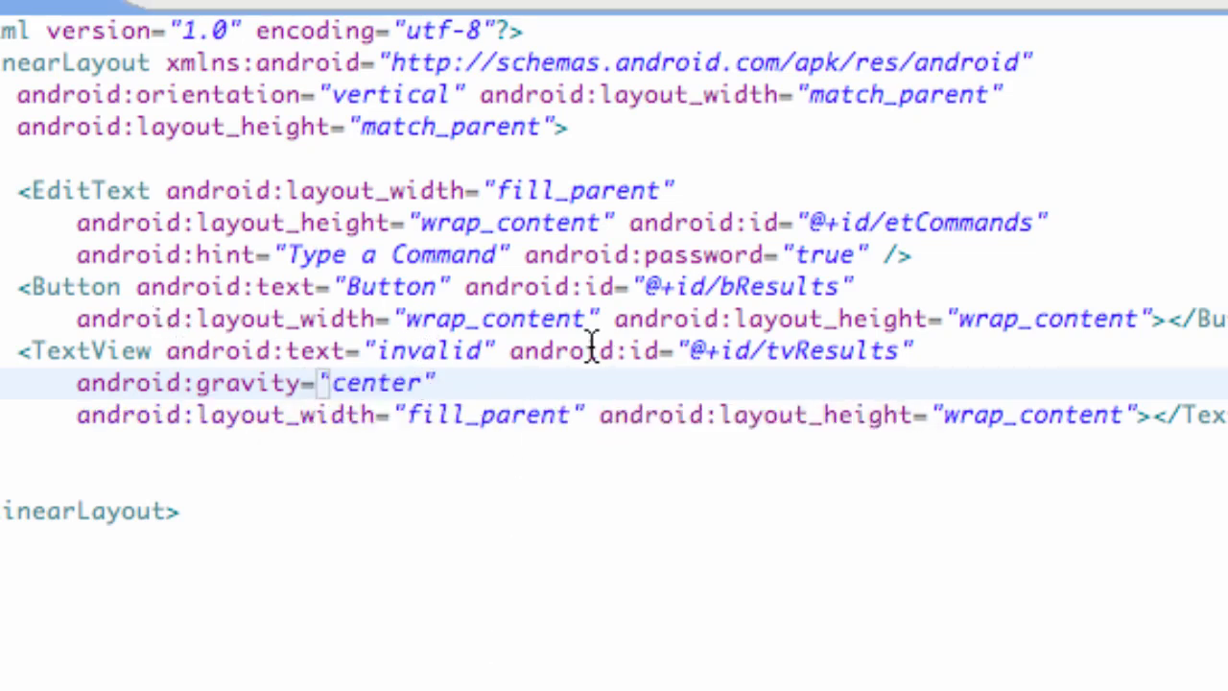
mouse_move(188, 580)
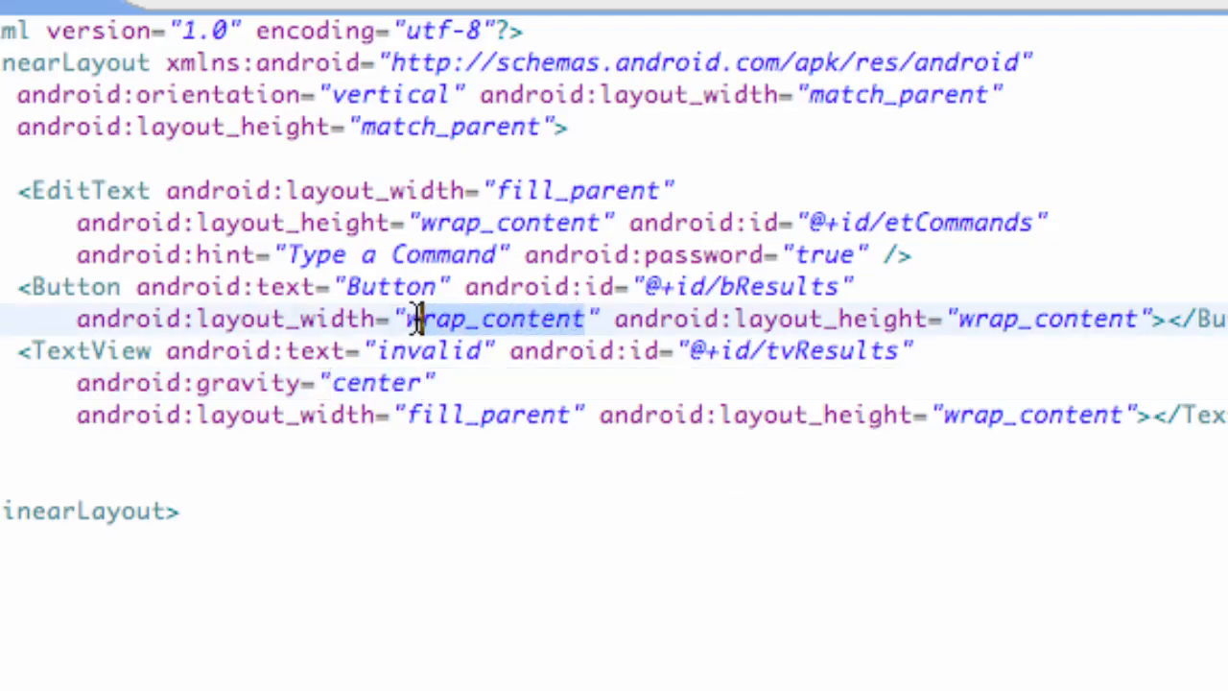
Step: Change the Button layout_width to fill_parent
type("fil")
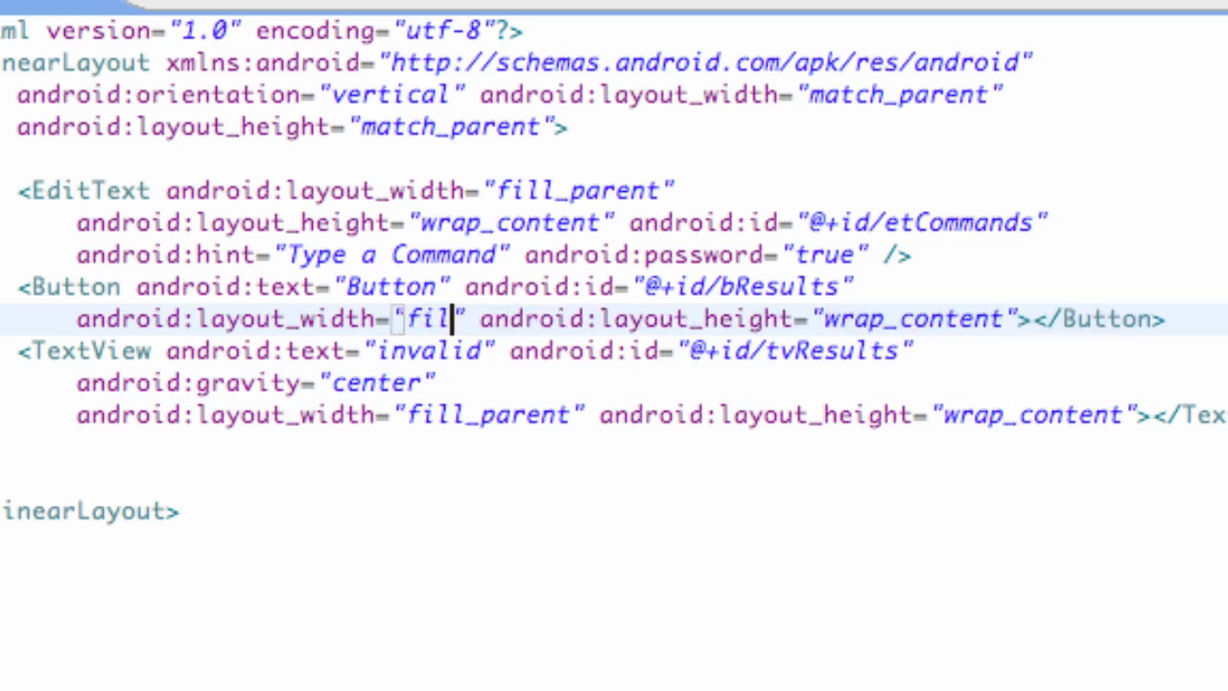
type("l_par")
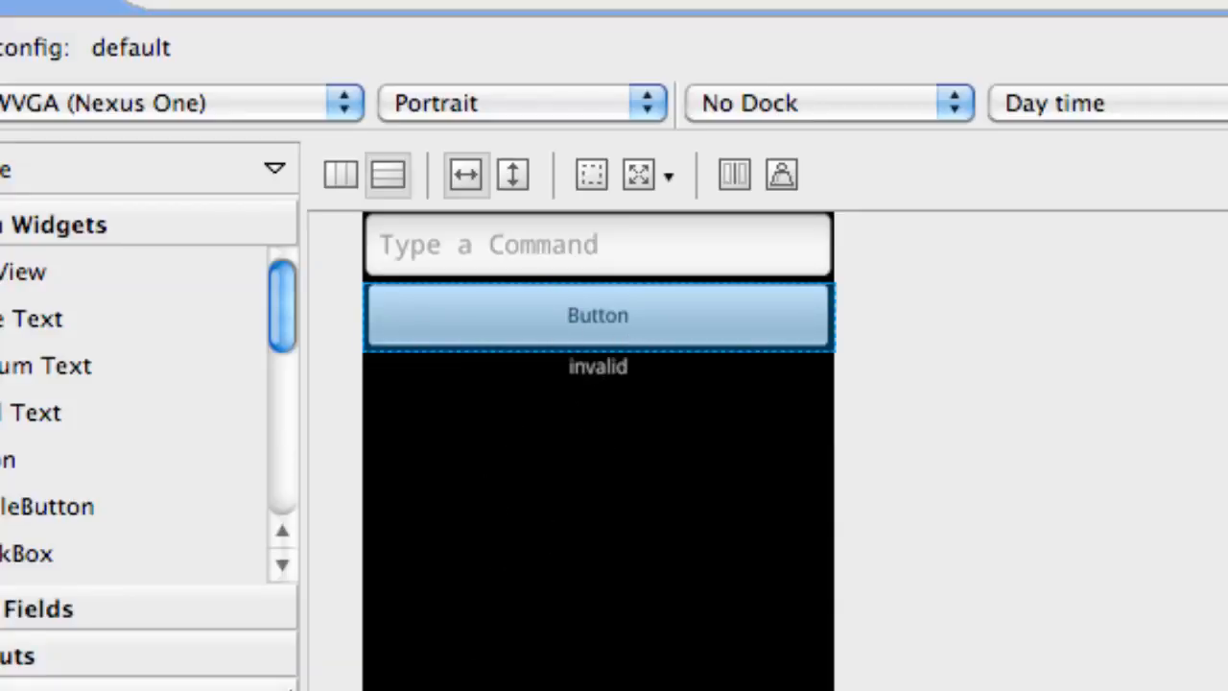
mouse_move(535, 545)
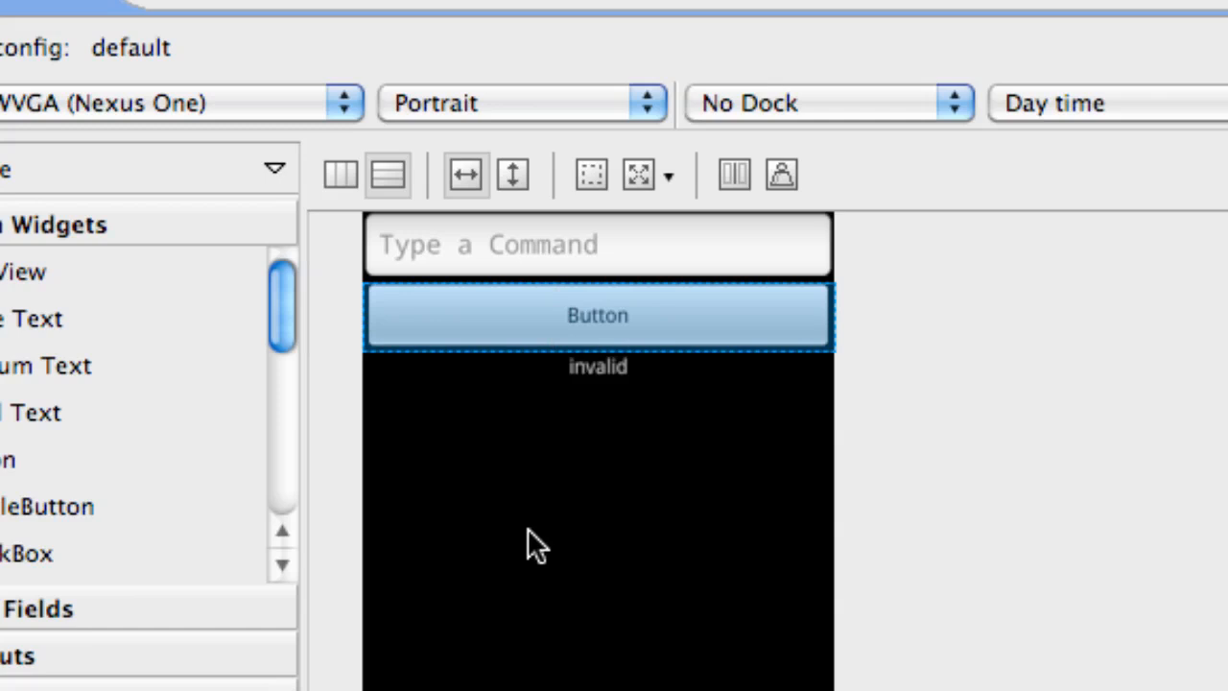
mouse_move(533, 537)
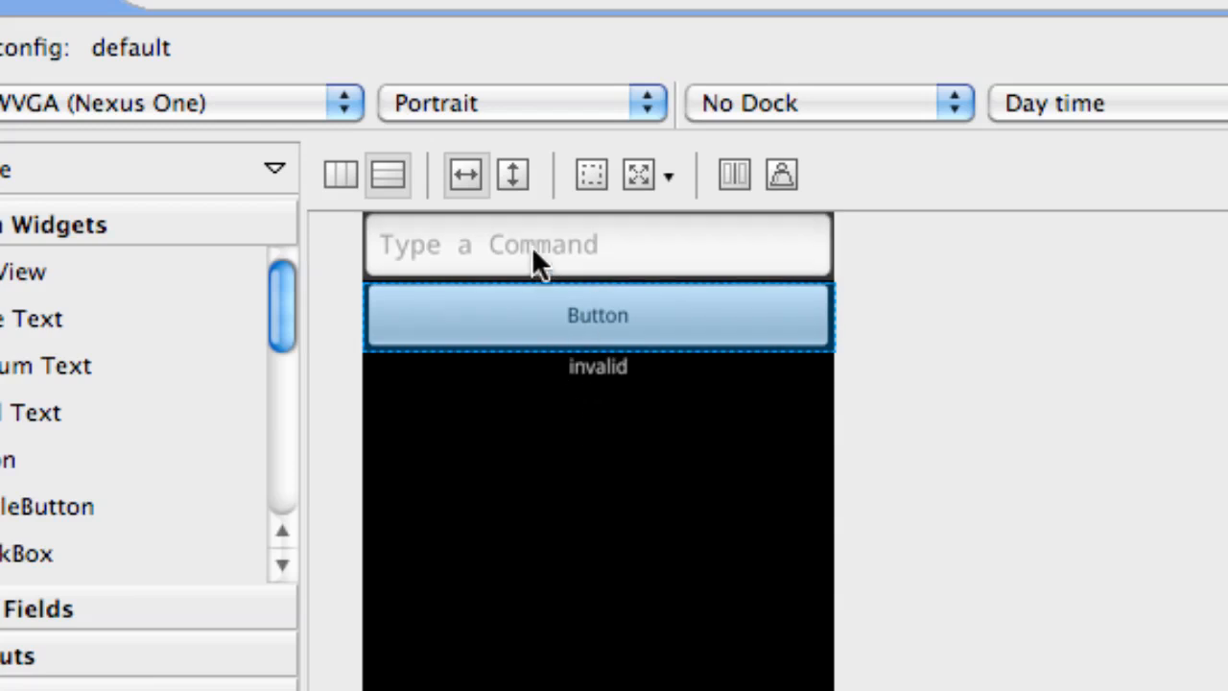
mouse_move(707, 338)
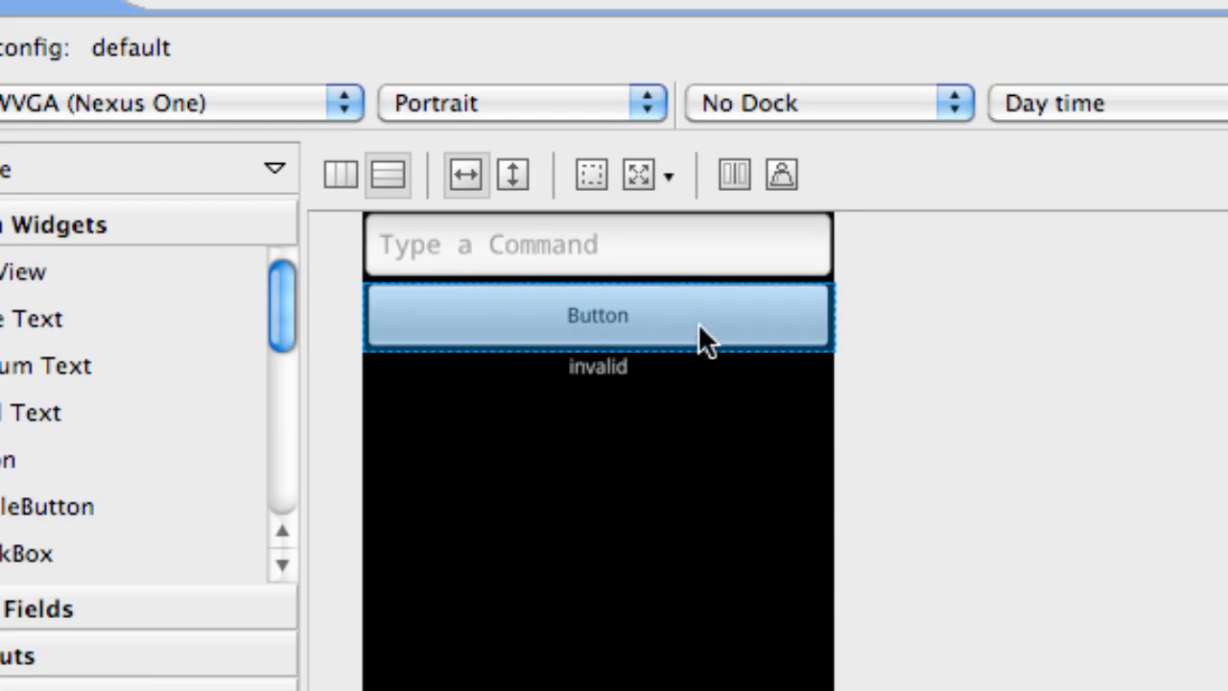
mouse_move(764, 192)
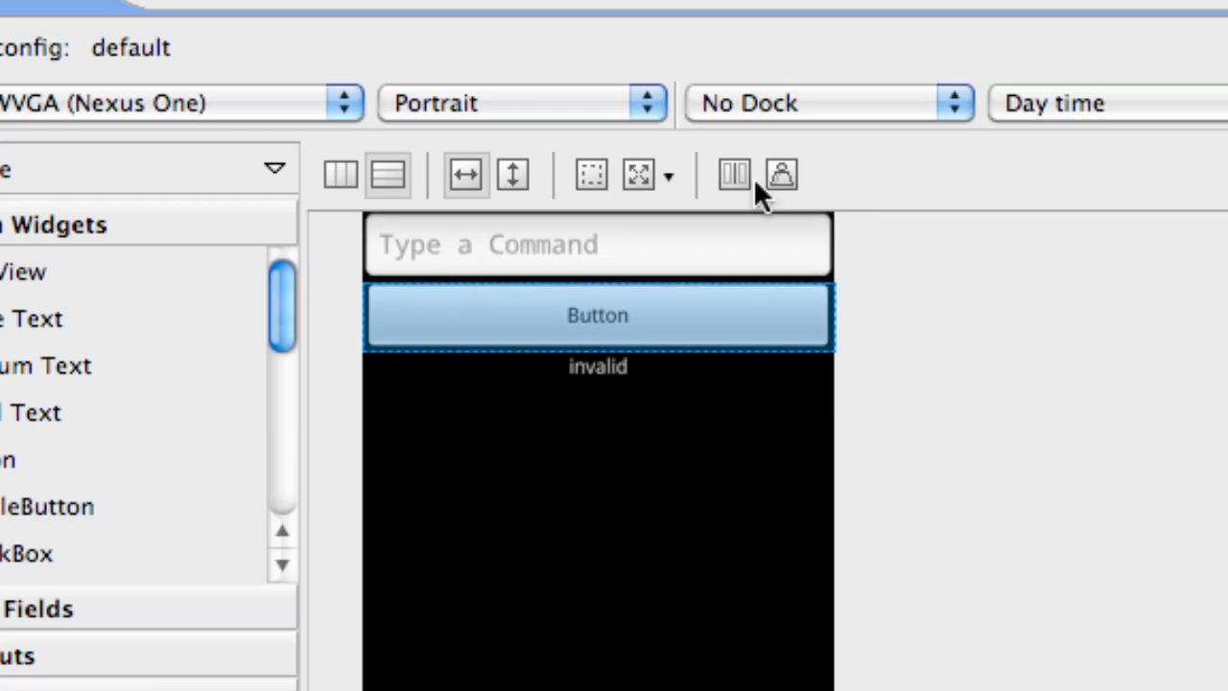